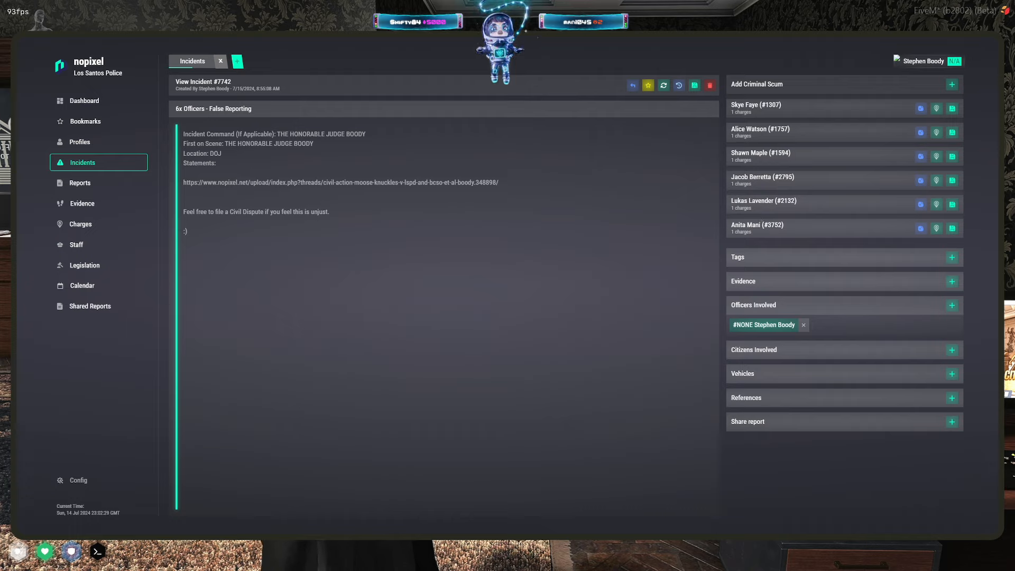
{"action": "mouse_move", "coordinate": [694, 85]}
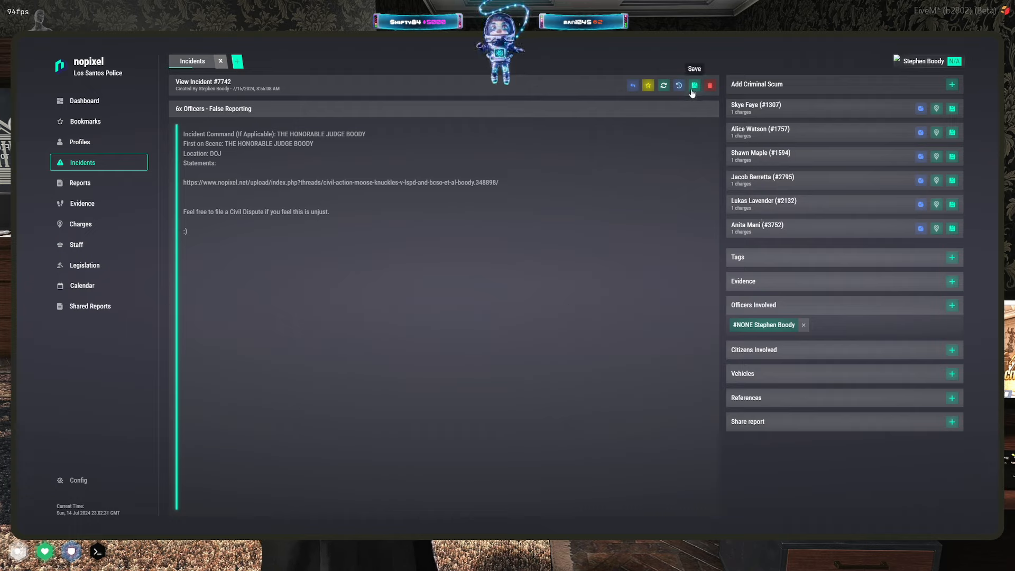
{"action": "mouse_move", "coordinate": [888, 89]}
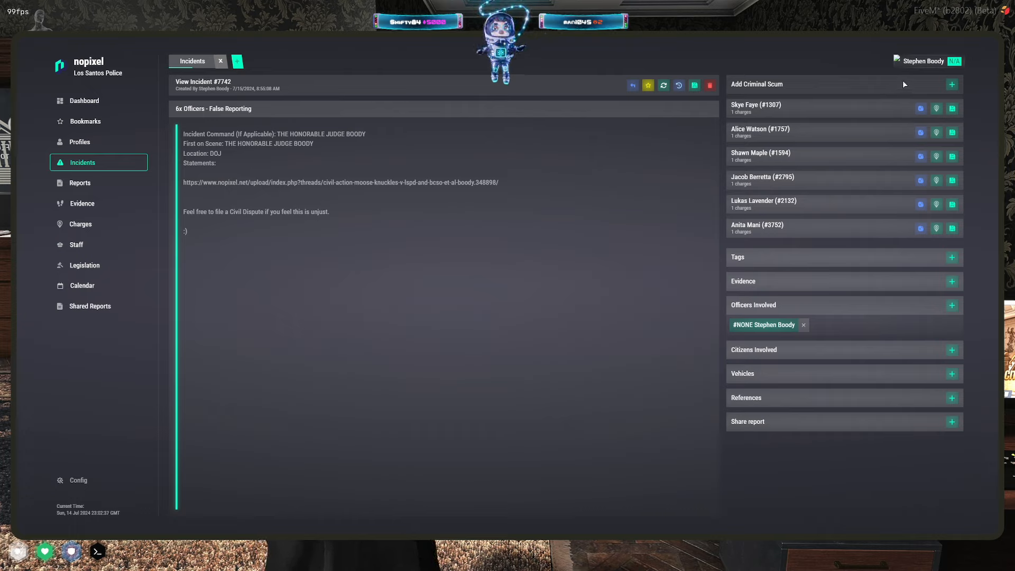
{"action": "mouse_move", "coordinate": [971, 88]}
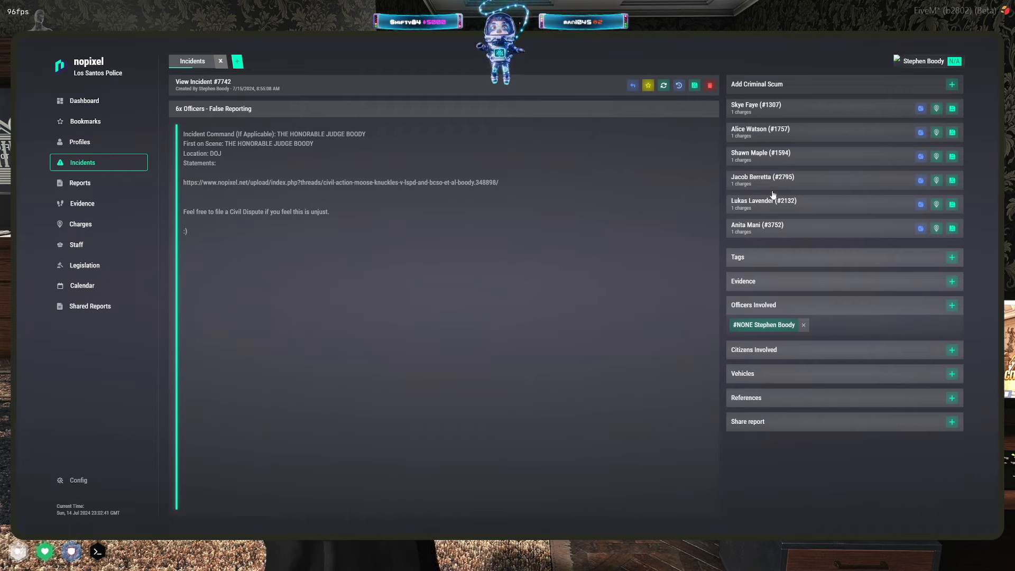
{"action": "mouse_move", "coordinate": [783, 117]}
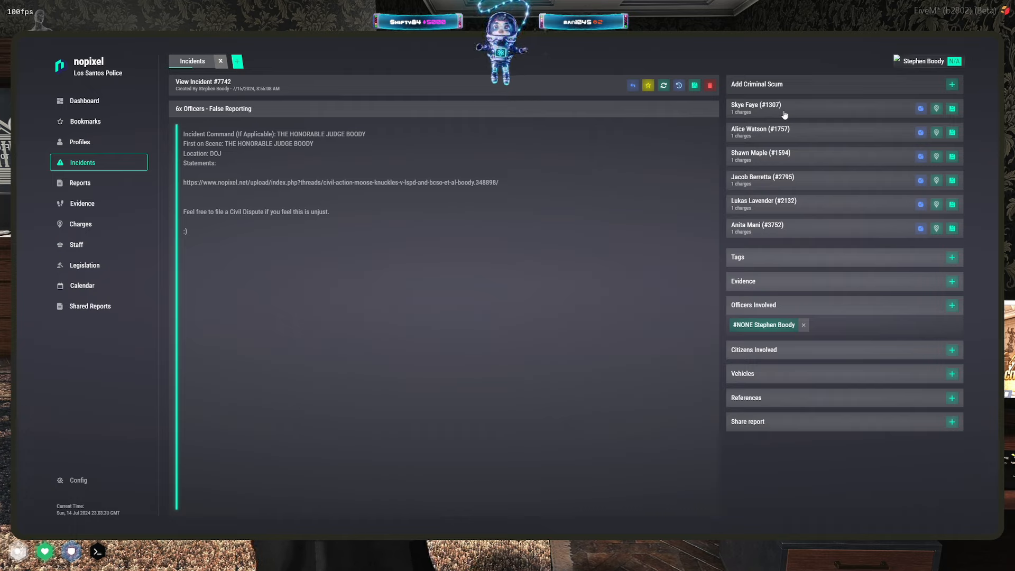
{"action": "mouse_move", "coordinate": [607, 167]}
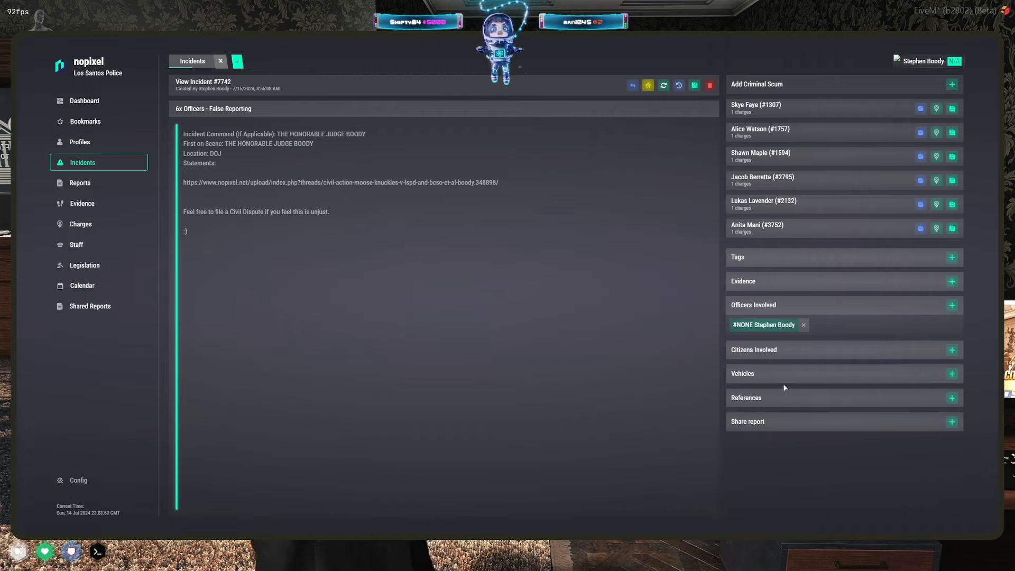
{"action": "mouse_move", "coordinate": [849, 131]}
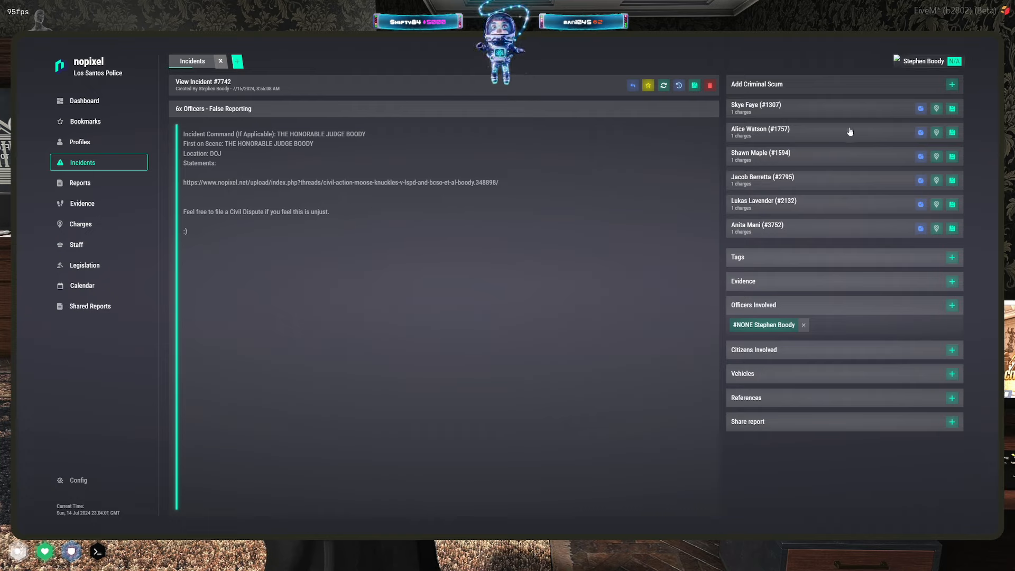
{"action": "mouse_move", "coordinate": [641, 106]}
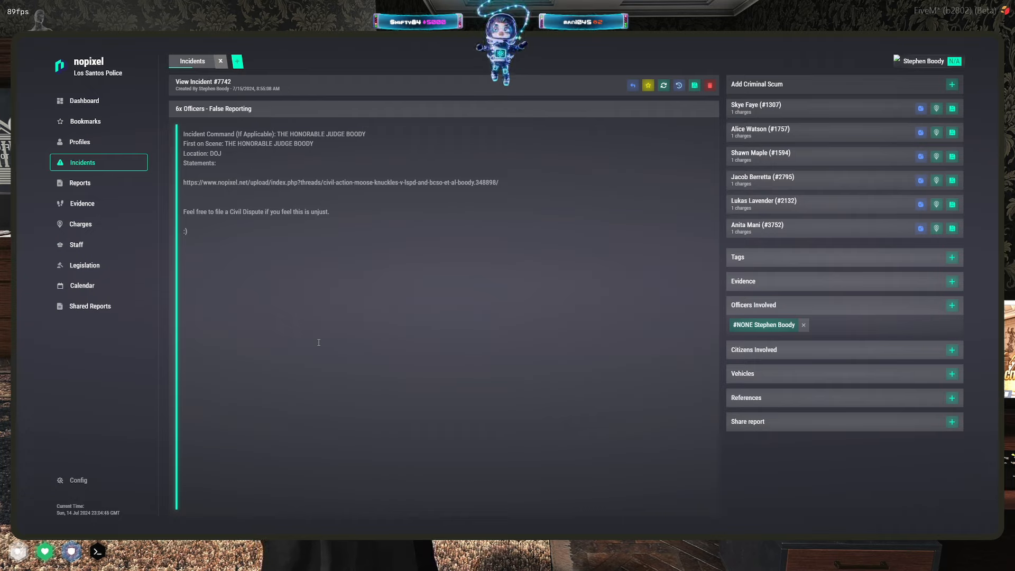
{"action": "mouse_move", "coordinate": [387, 270]}
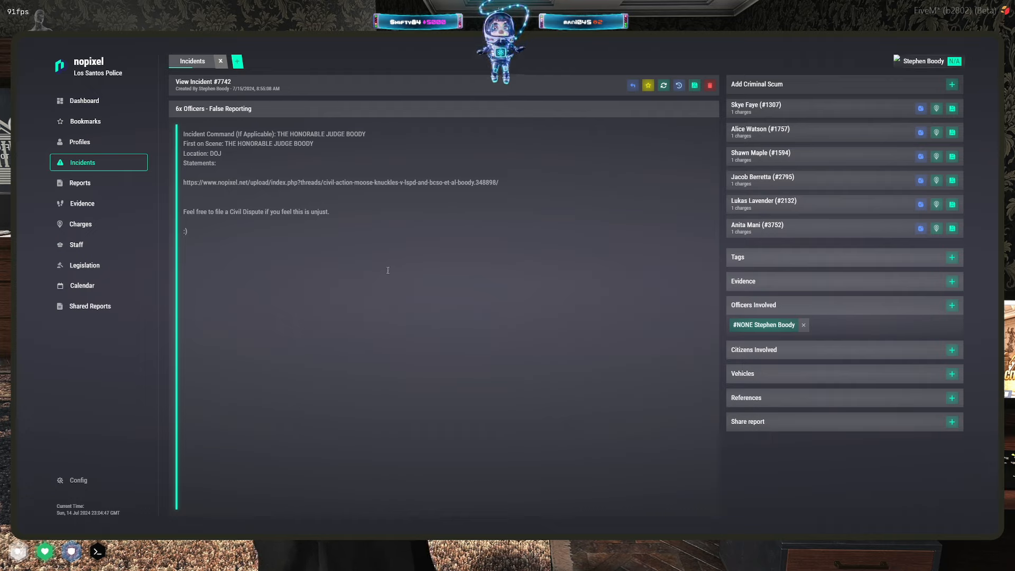
{"action": "mouse_move", "coordinate": [663, 215]}
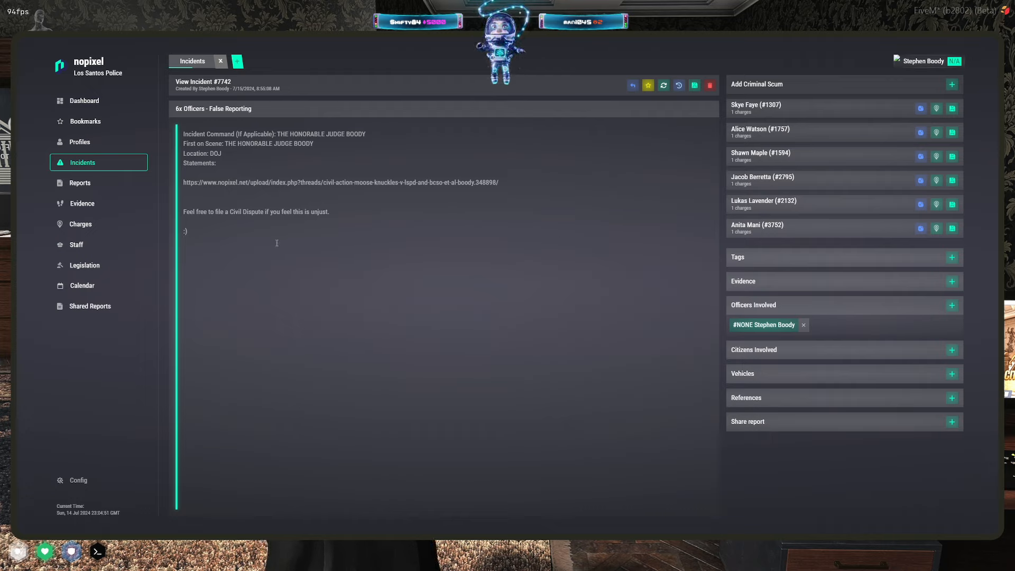
{"action": "mouse_move", "coordinate": [931, 89]}
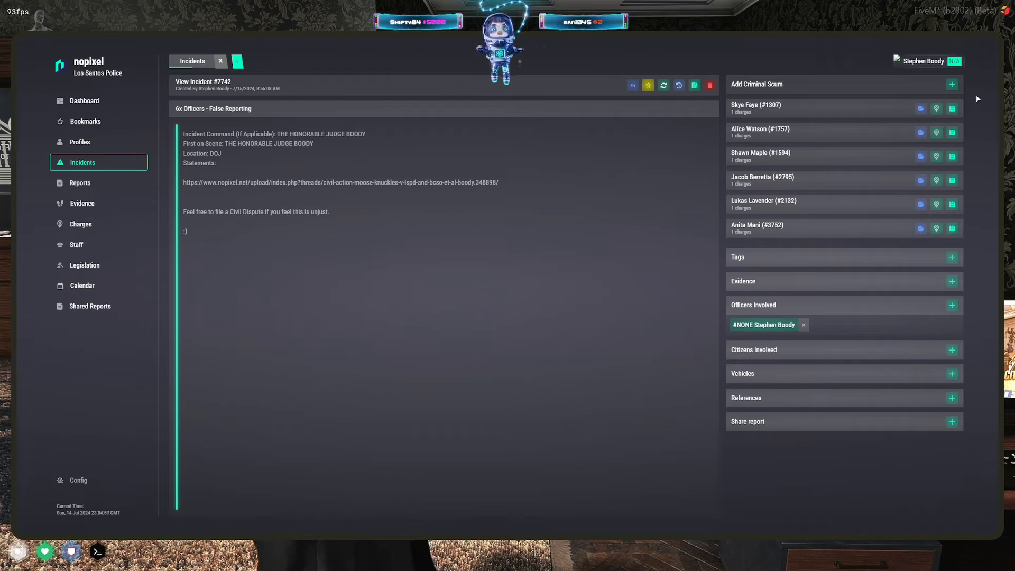
{"action": "mouse_move", "coordinate": [788, 243]}
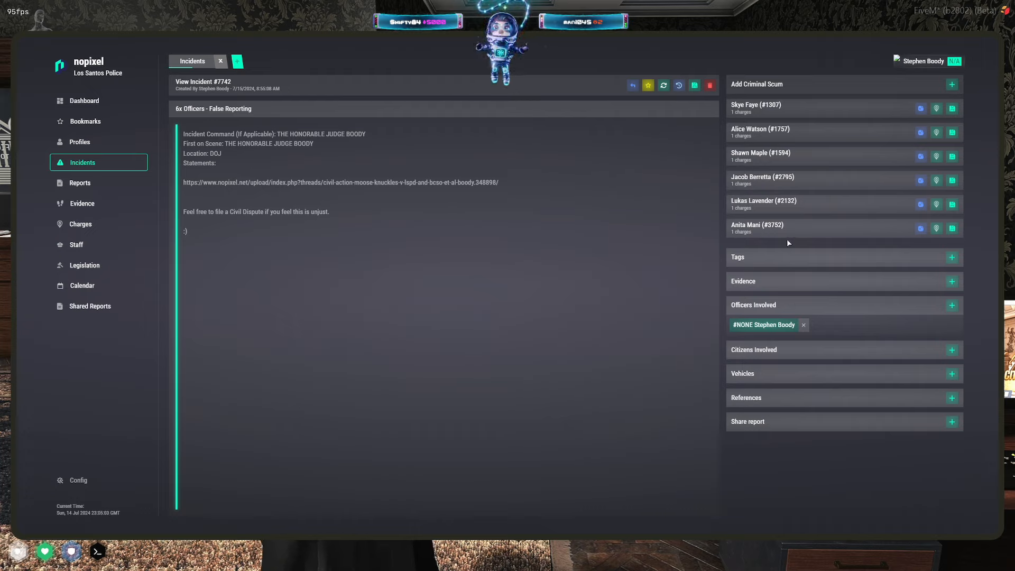
{"action": "mouse_move", "coordinate": [698, 238]}
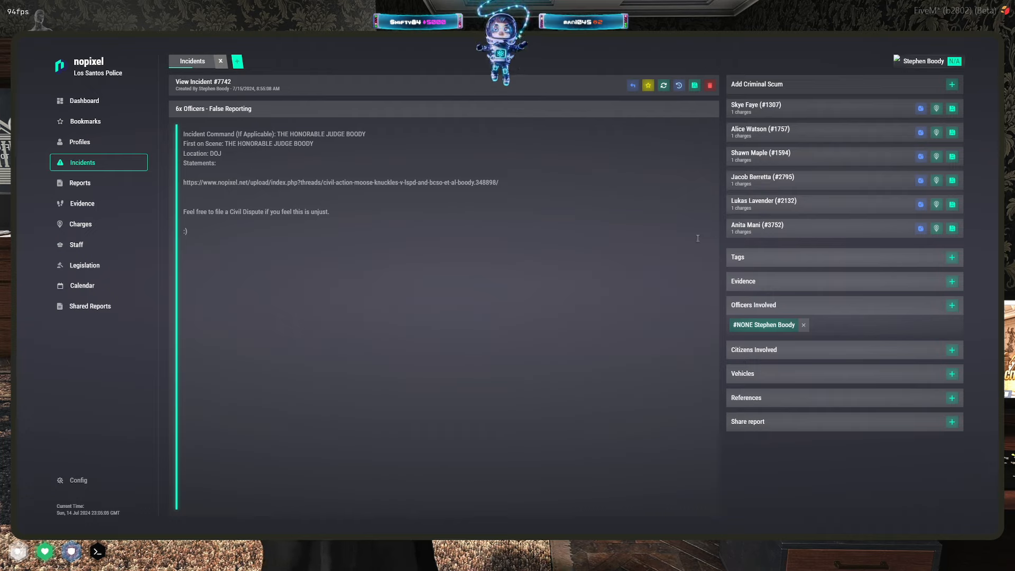
{"action": "mouse_move", "coordinate": [569, 230]}
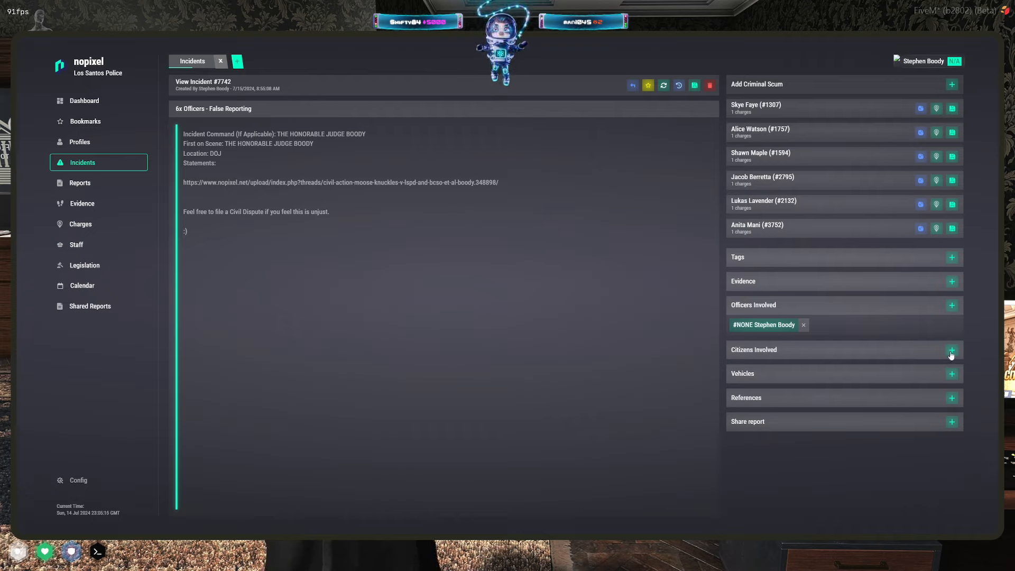
- Search the citizen-assignment list for 'slick rick' on incident #7742, then dismiss it without adding anyone
{"action": "left_click", "coordinate": [952, 350]}
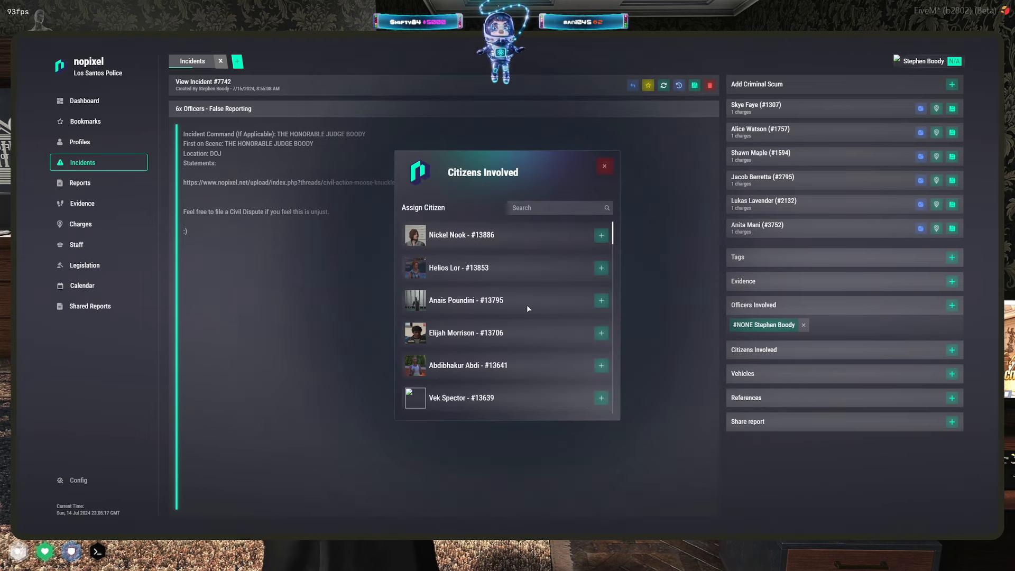
{"action": "type", "text": "slick"}
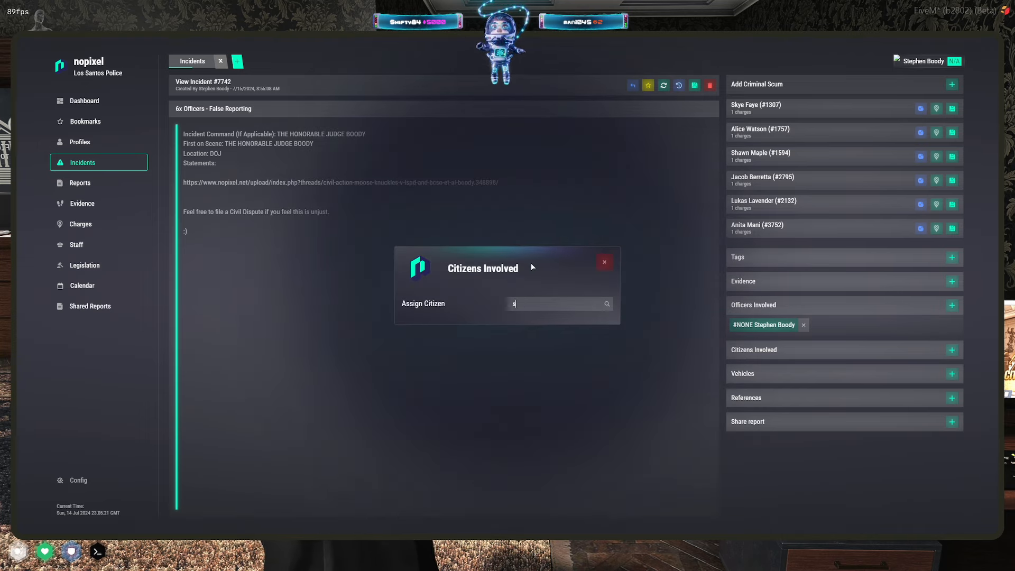
{"action": "type", "text": "rick"}
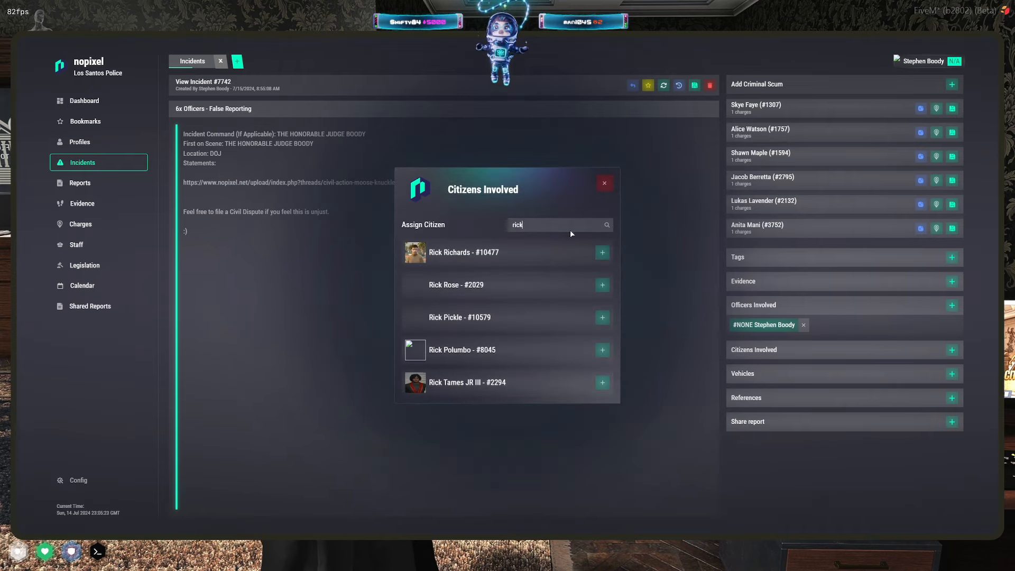
{"action": "left_click", "coordinate": [604, 183]}
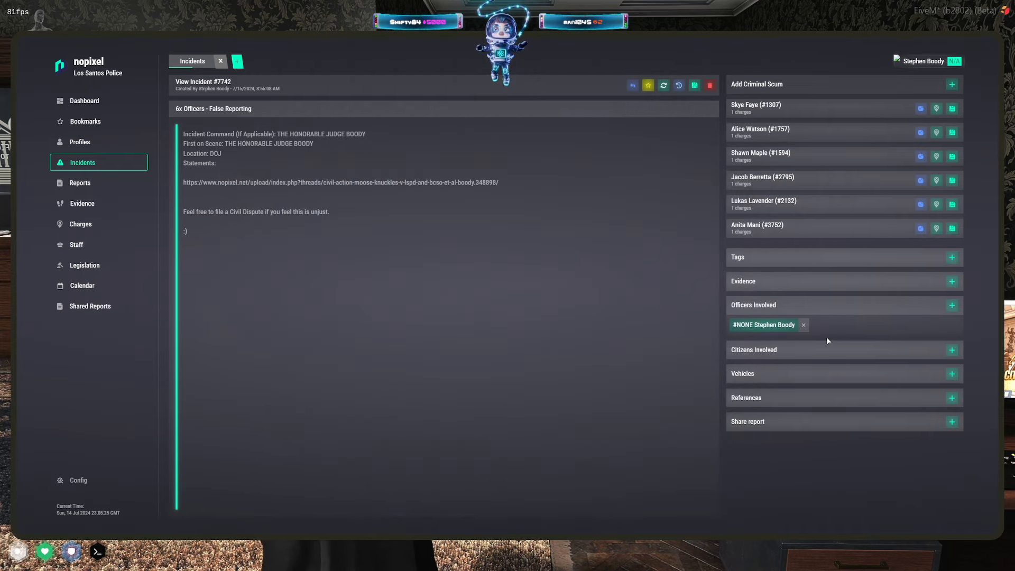
{"action": "mouse_move", "coordinate": [965, 351]}
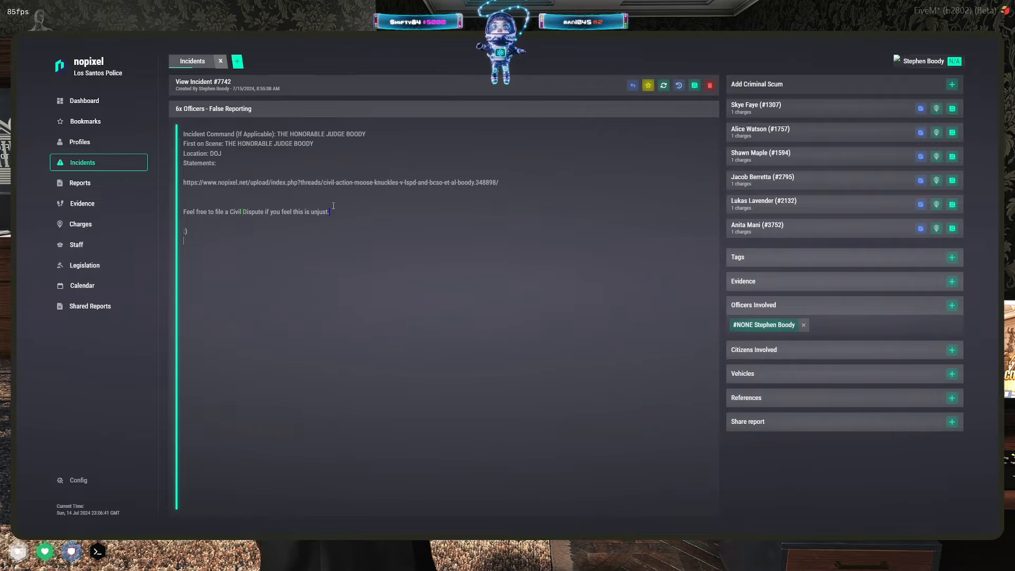
{"action": "mouse_move", "coordinate": [647, 340]}
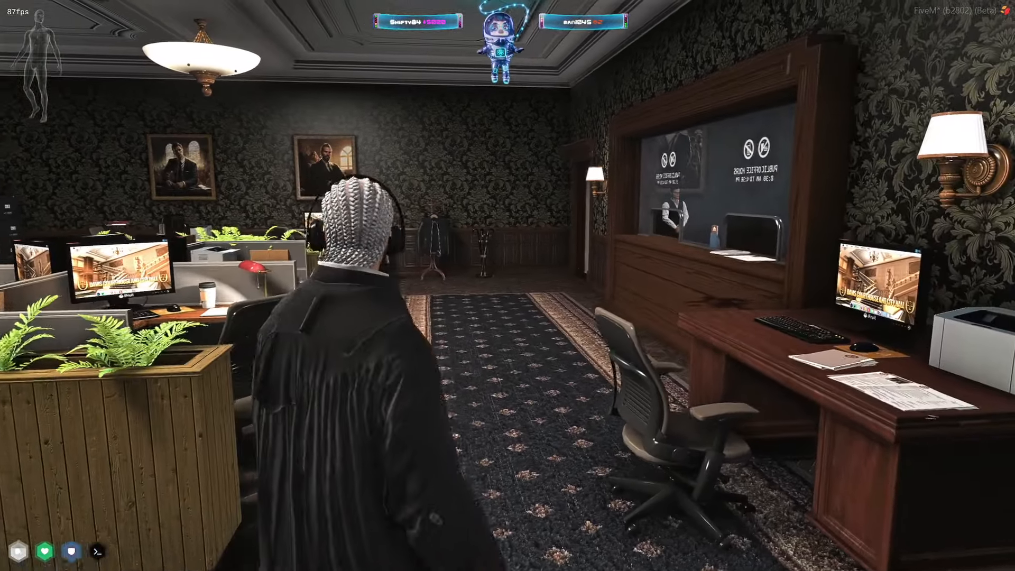
{"action": "key", "text": "alt+tab"}
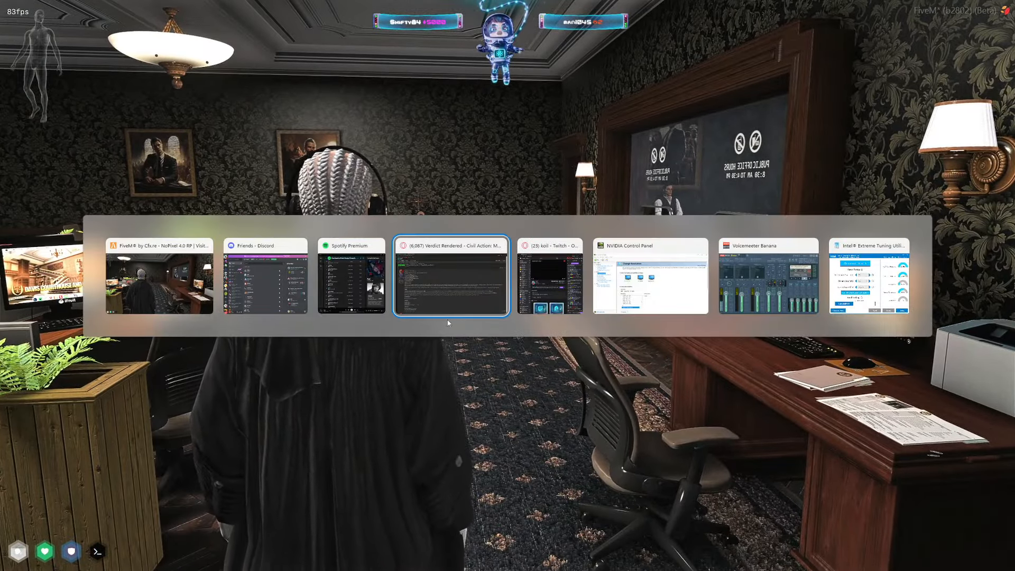
{"action": "left_click", "coordinate": [451, 275]}
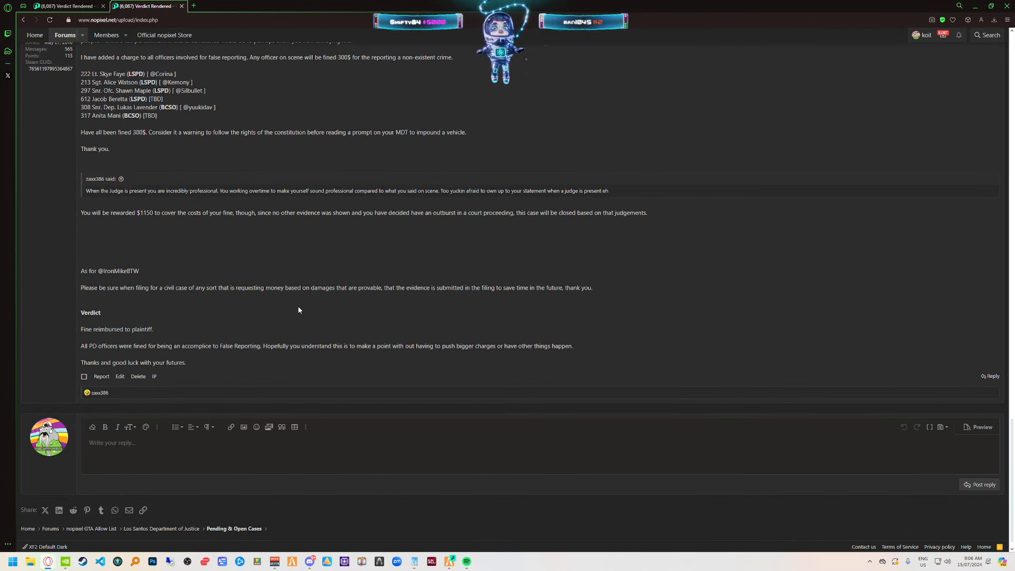
{"action": "scroll", "scroll_direction": "up", "scroll_amount": 3}
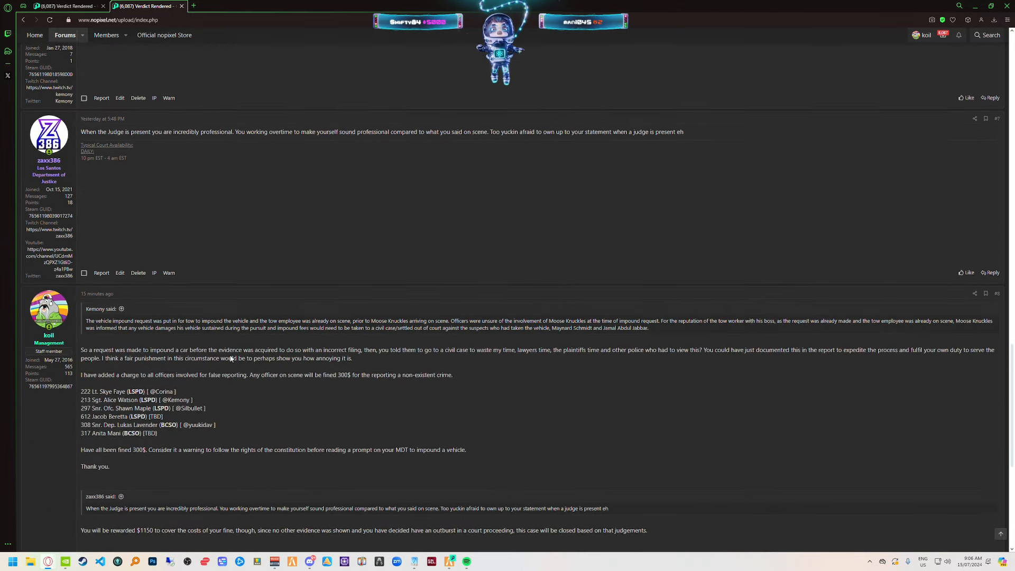
{"action": "scroll", "scroll_direction": "down", "scroll_amount": 3}
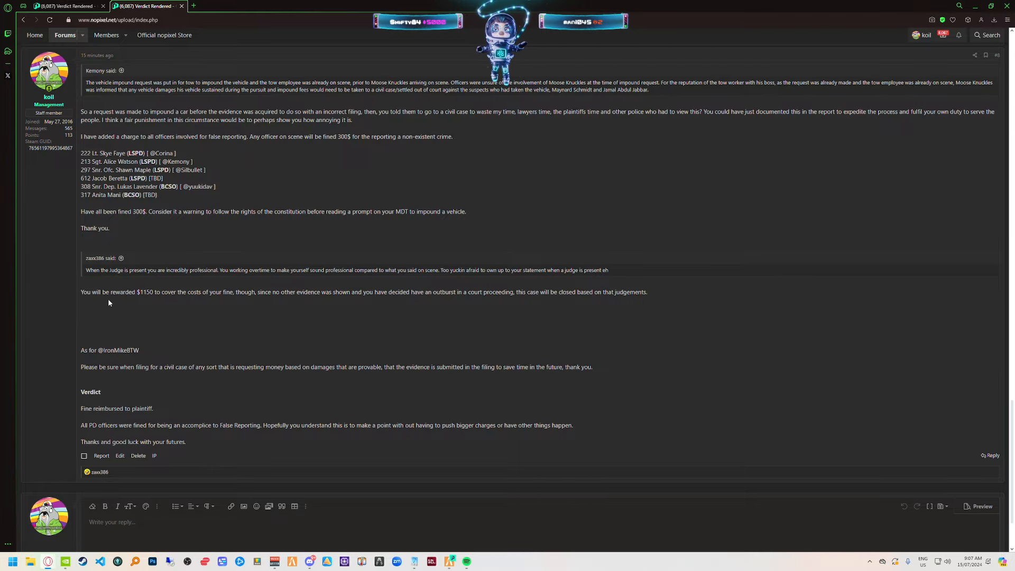
{"action": "scroll", "scroll_direction": "up", "scroll_amount": 3}
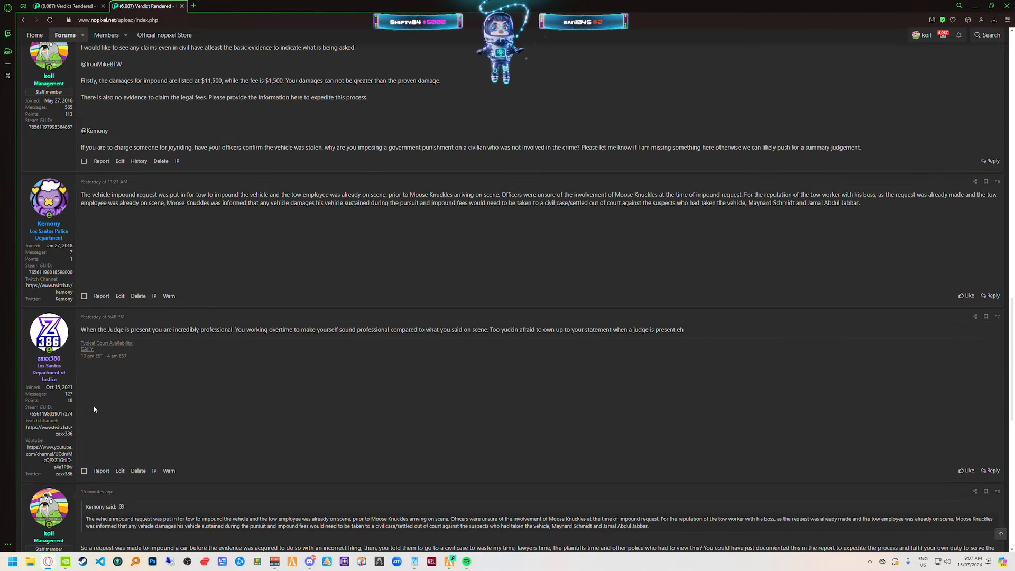
{"action": "scroll", "scroll_direction": "up", "scroll_amount": 3}
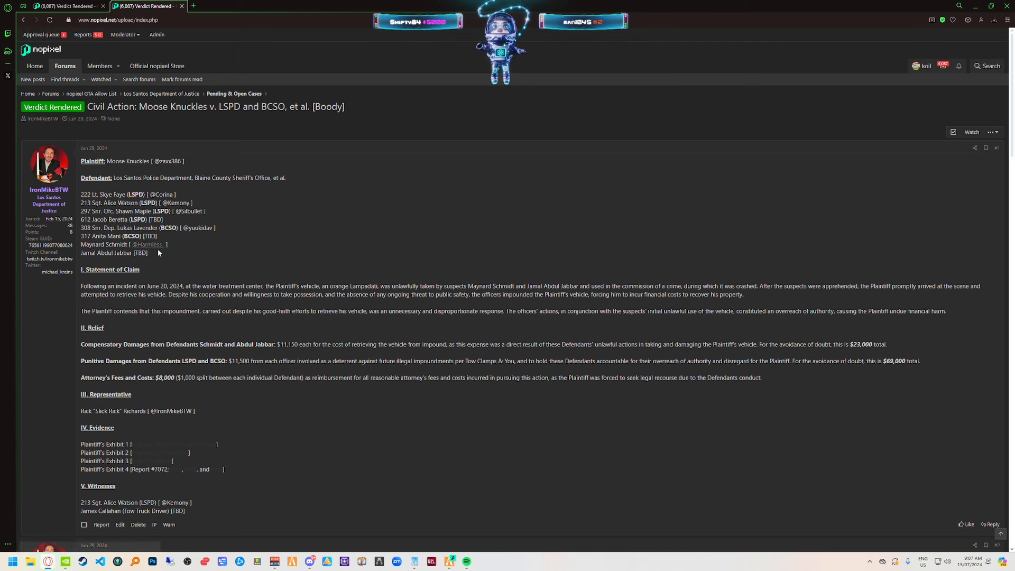
{"action": "scroll", "scroll_direction": "down", "scroll_amount": 3}
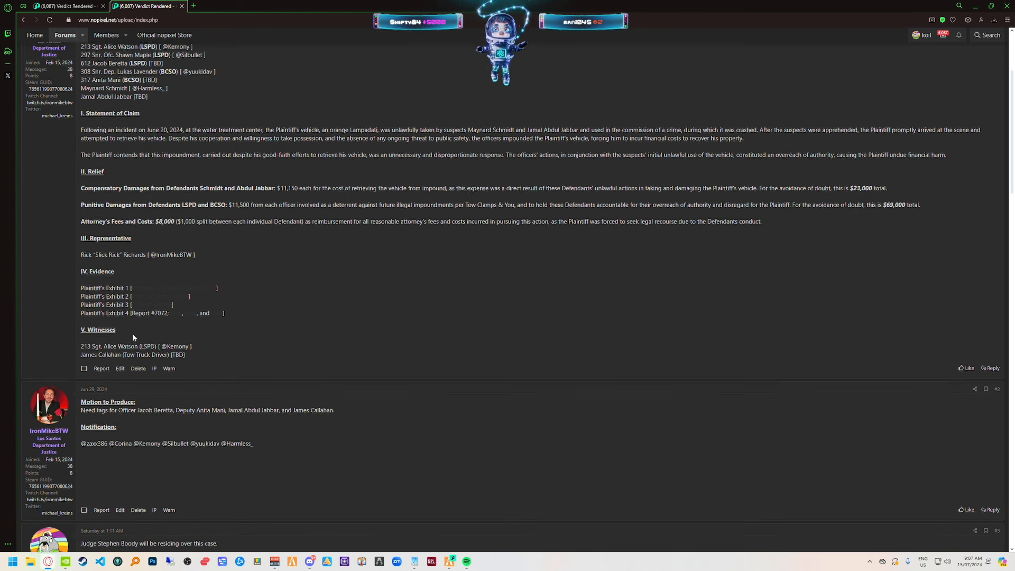
{"action": "scroll", "scroll_direction": "up", "scroll_amount": 3}
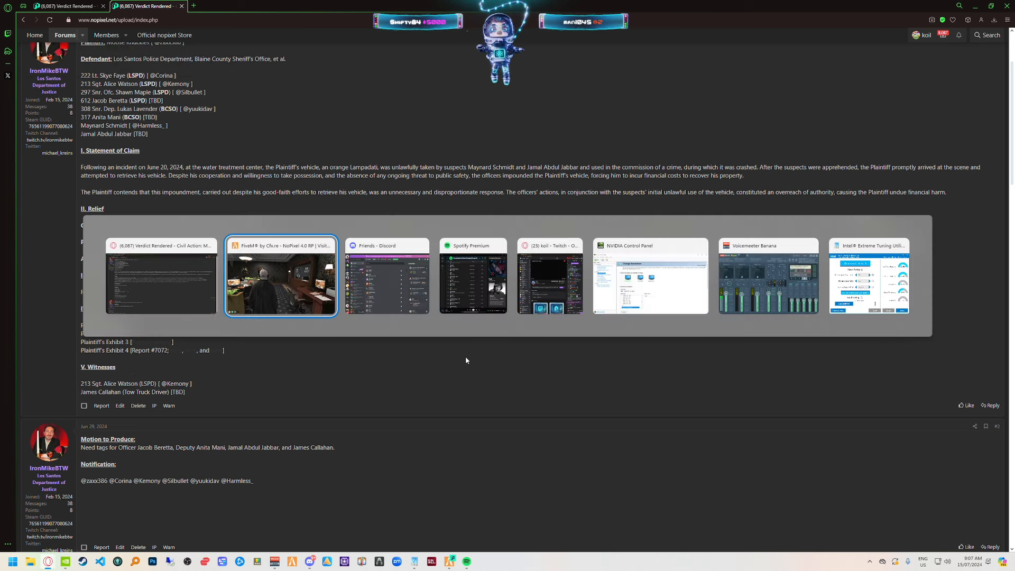
{"action": "left_click", "coordinate": [280, 276]}
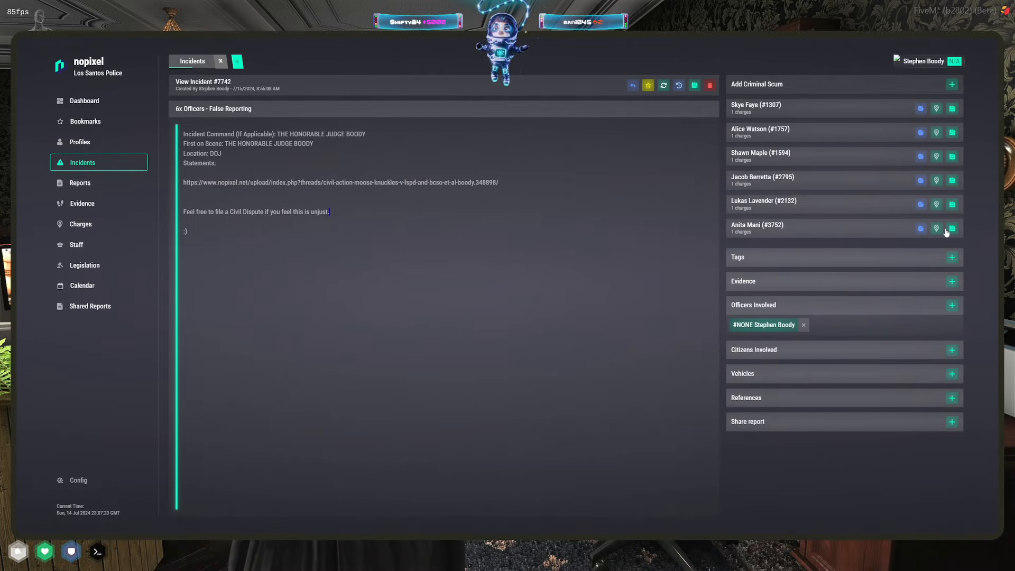
{"action": "mouse_move", "coordinate": [842, 270]}
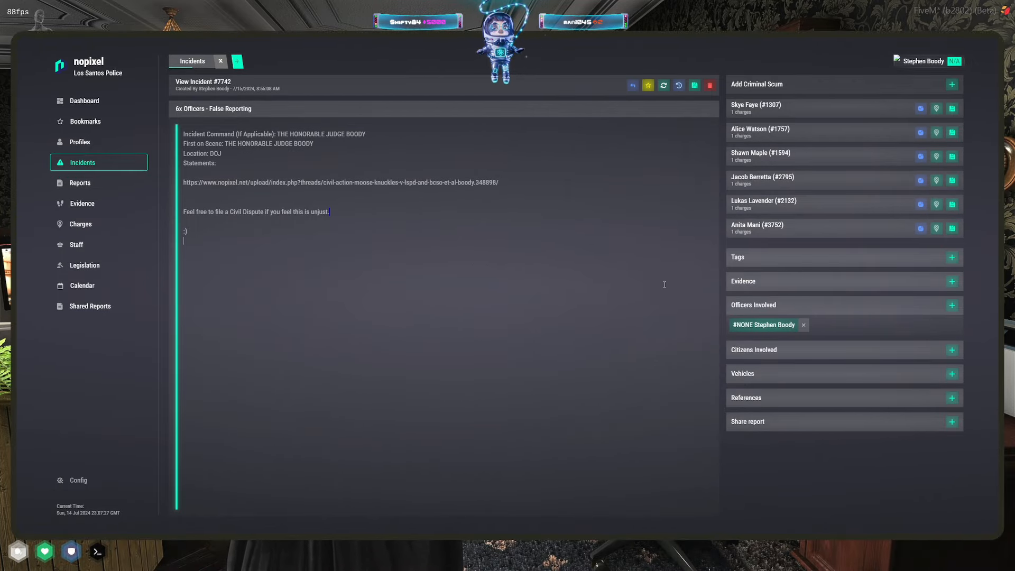
{"action": "mouse_move", "coordinate": [663, 85]}
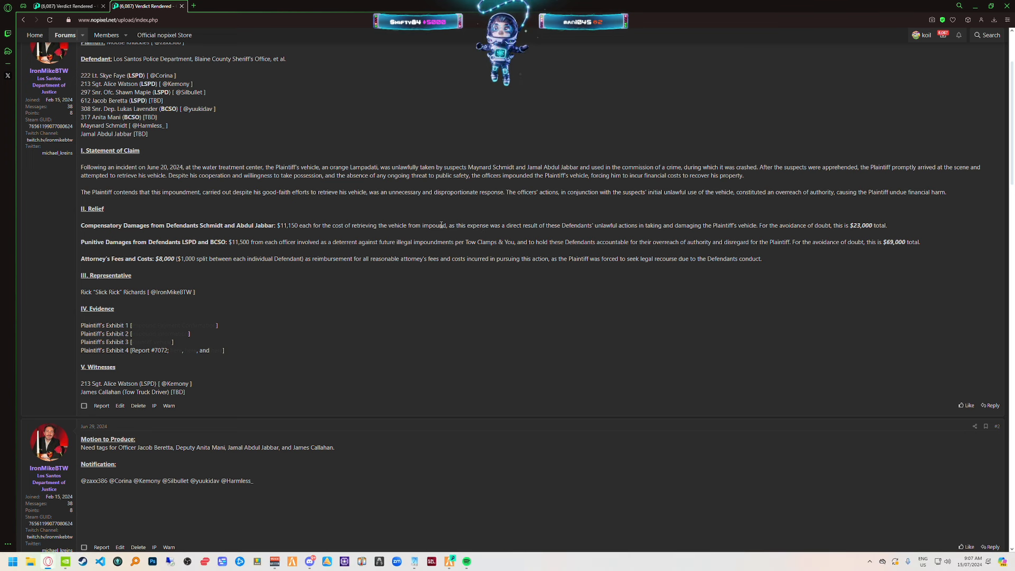
- Scroll through the thread replies and open Plaintiff's Exhibit 1 from the IV. Evidence section
{"action": "scroll", "scroll_direction": "up", "scroll_amount": 3}
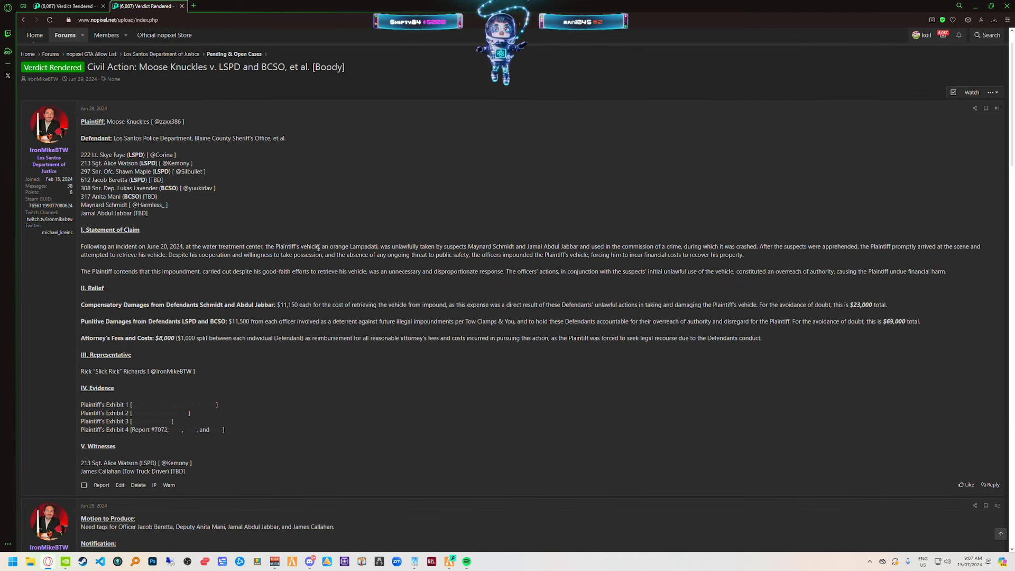
{"action": "scroll", "scroll_direction": "down", "scroll_amount": 3}
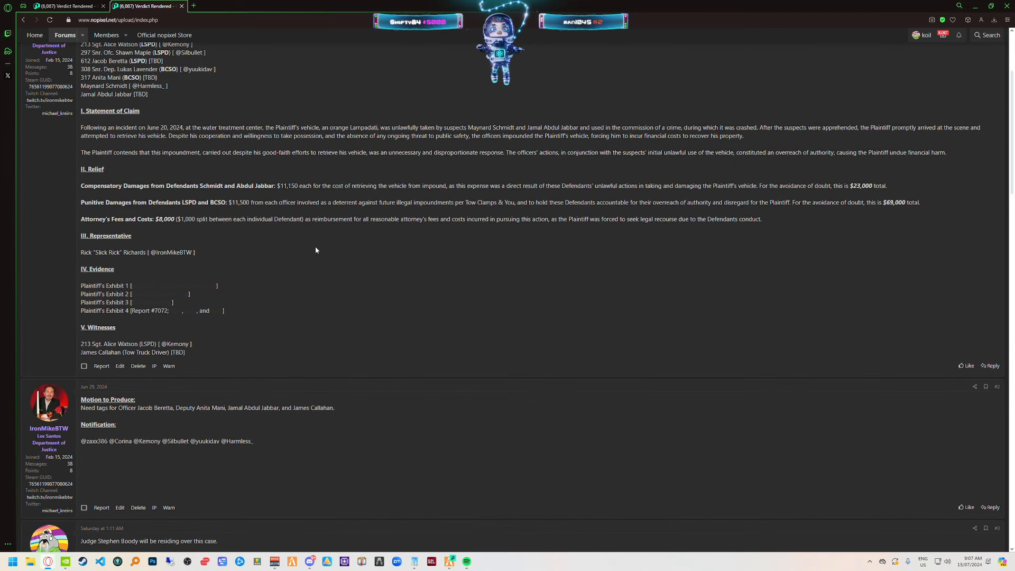
{"action": "mouse_move", "coordinate": [251, 215]}
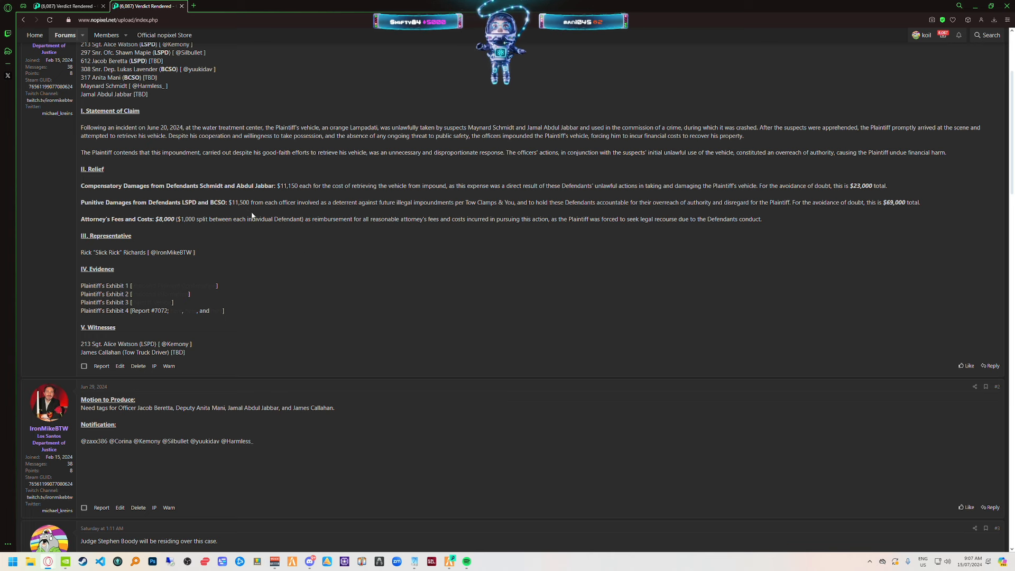
{"action": "scroll", "scroll_direction": "up", "scroll_amount": 3}
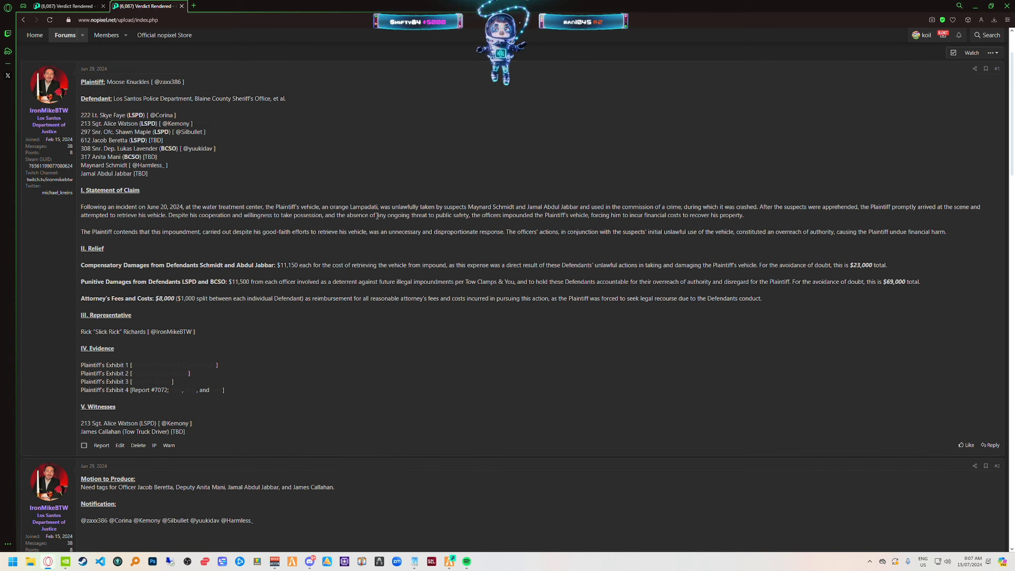
{"action": "mouse_move", "coordinate": [104, 186]}
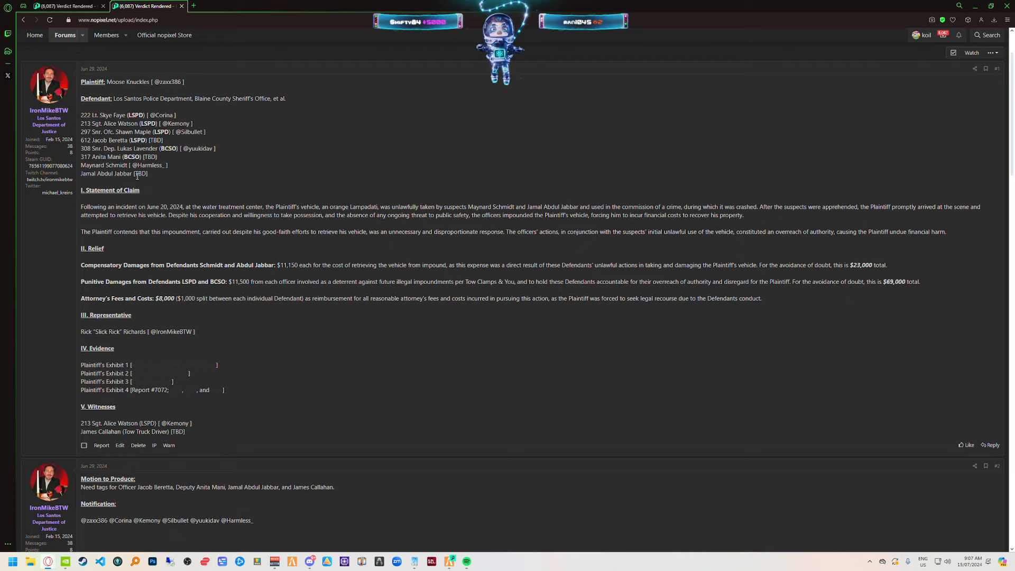
{"action": "scroll", "scroll_direction": "down", "scroll_amount": 3}
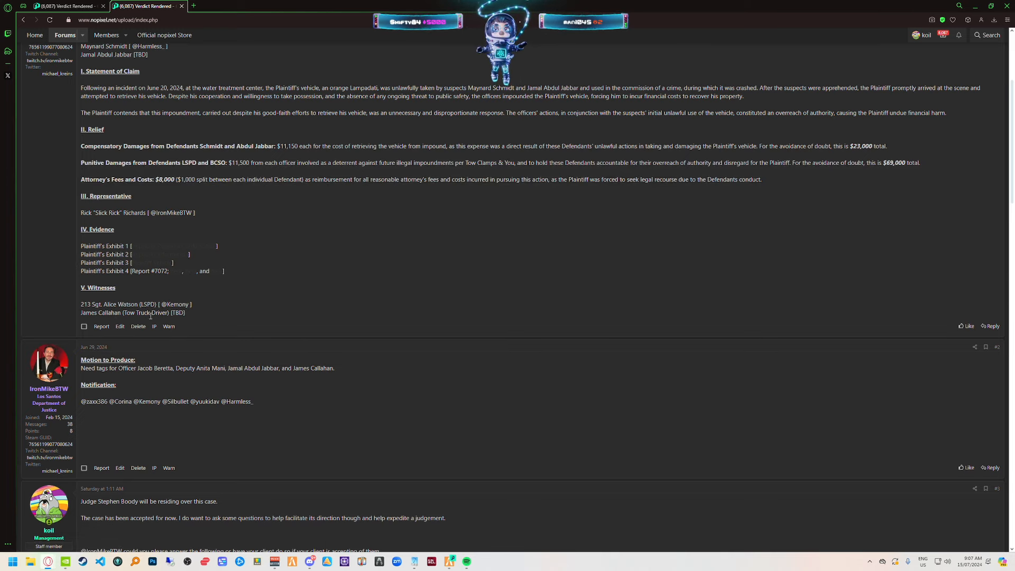
{"action": "scroll", "scroll_direction": "down", "scroll_amount": 3}
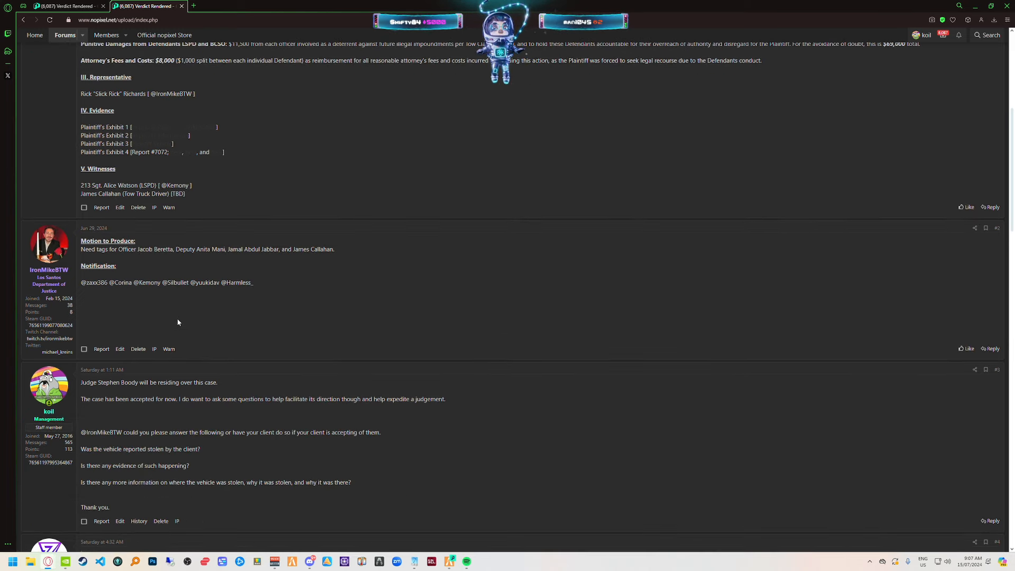
{"action": "scroll", "scroll_direction": "down", "scroll_amount": 3}
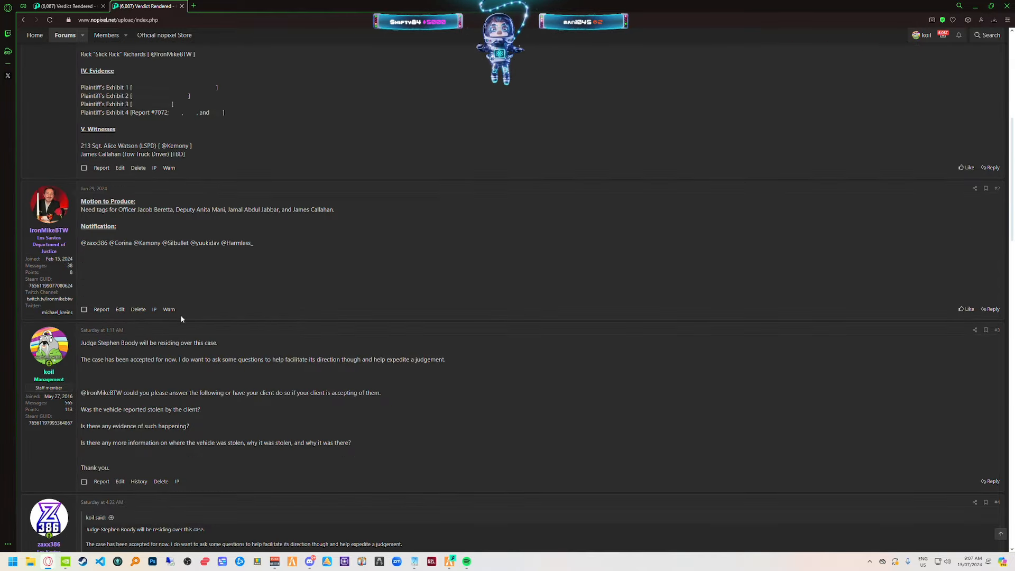
{"action": "scroll", "scroll_direction": "down", "scroll_amount": 3}
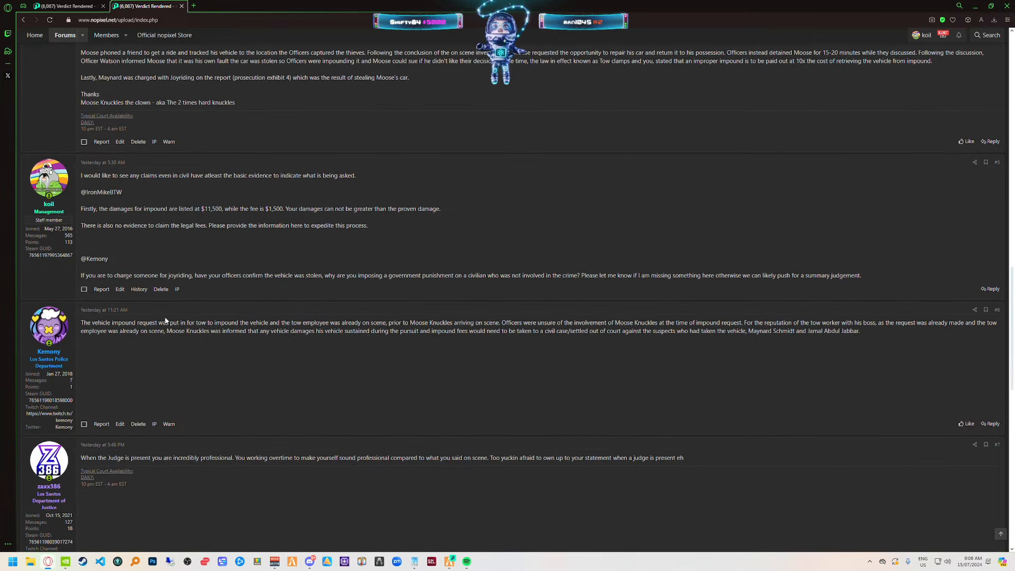
{"action": "scroll", "scroll_direction": "up", "scroll_amount": 3}
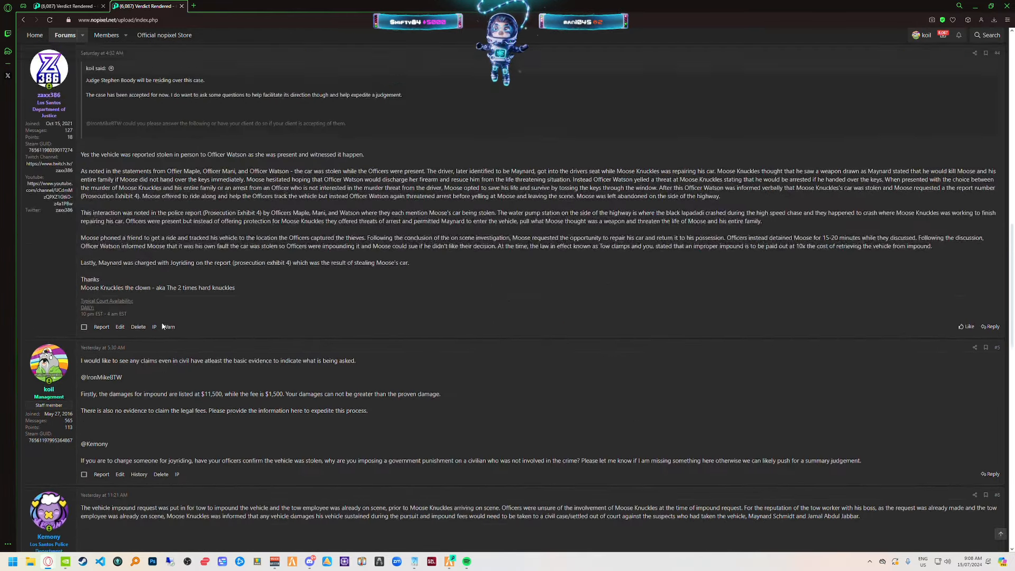
{"action": "scroll", "scroll_direction": "up", "scroll_amount": 3}
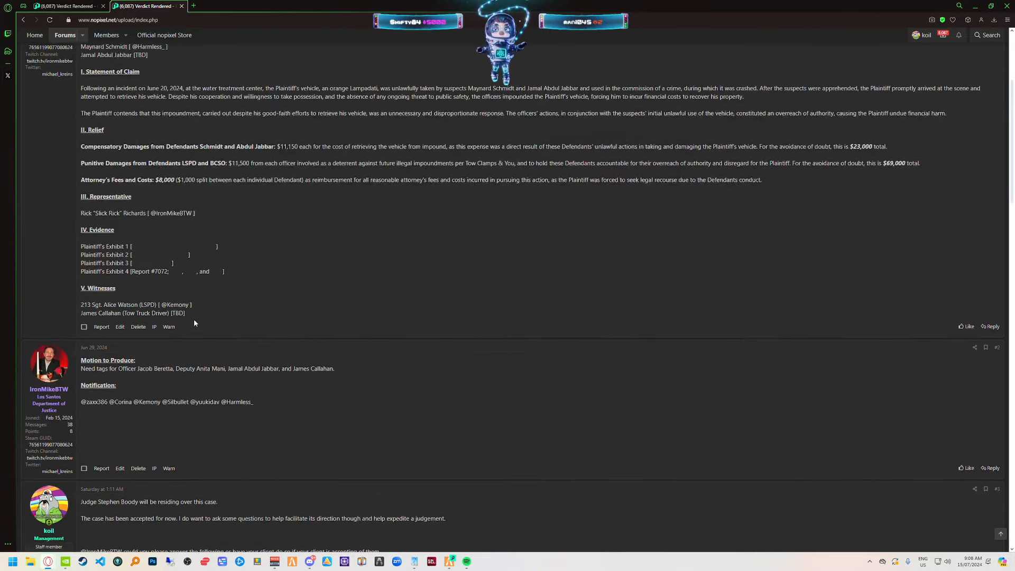
{"action": "mouse_move", "coordinate": [168, 246]}
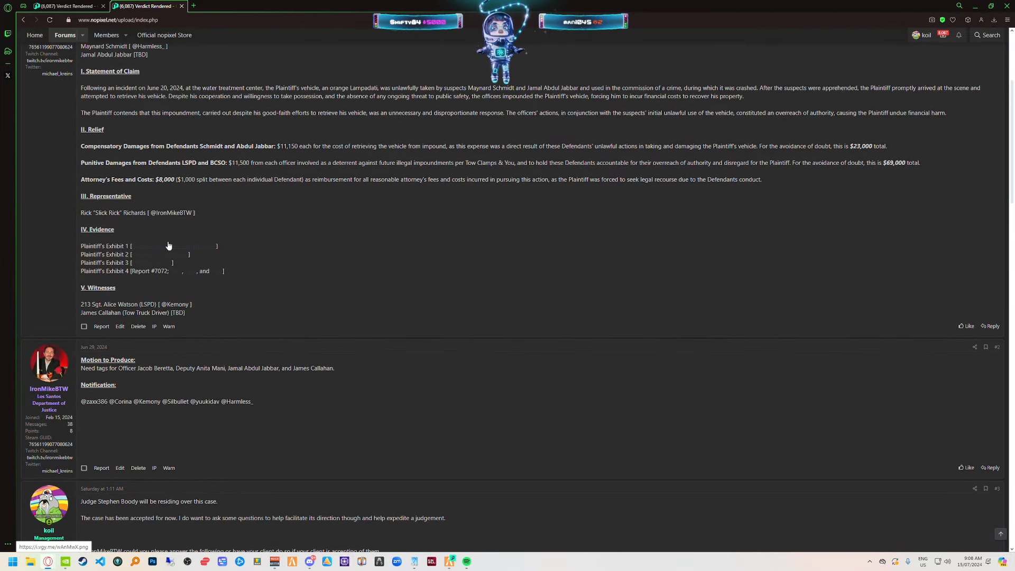
{"action": "left_click", "coordinate": [168, 245]}
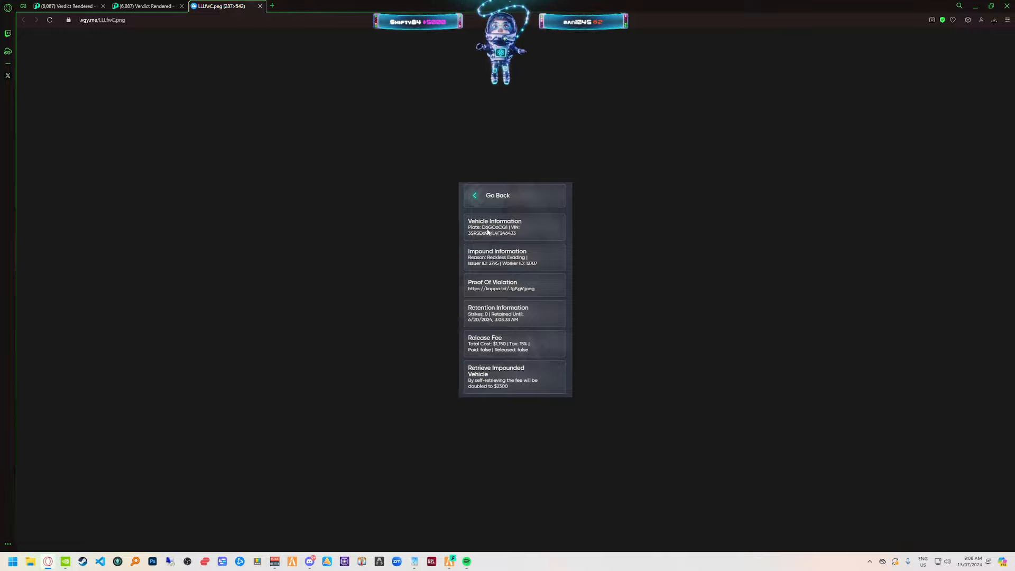
{"action": "key", "text": "alt+tab"}
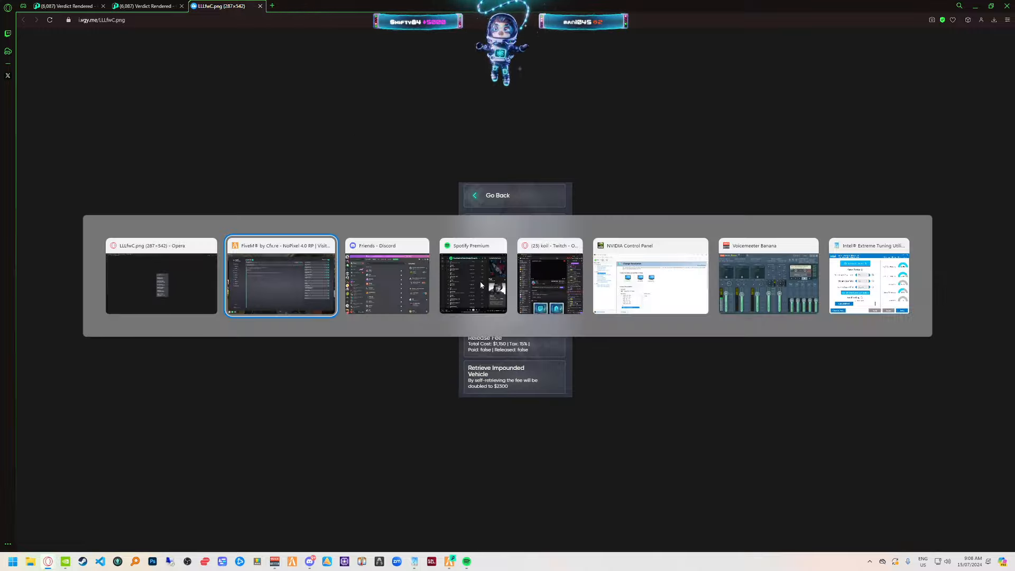
- Search MDT Profiles for 'moose' and open Moose Knuckles' profile, State ID 2786
{"action": "left_click", "coordinate": [281, 275]}
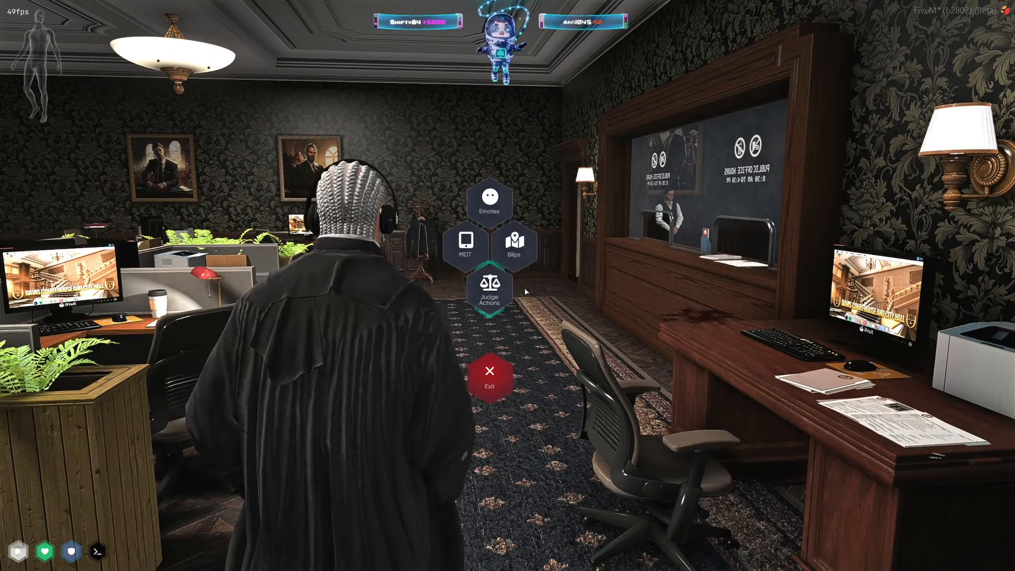
{"action": "left_click", "coordinate": [464, 244]}
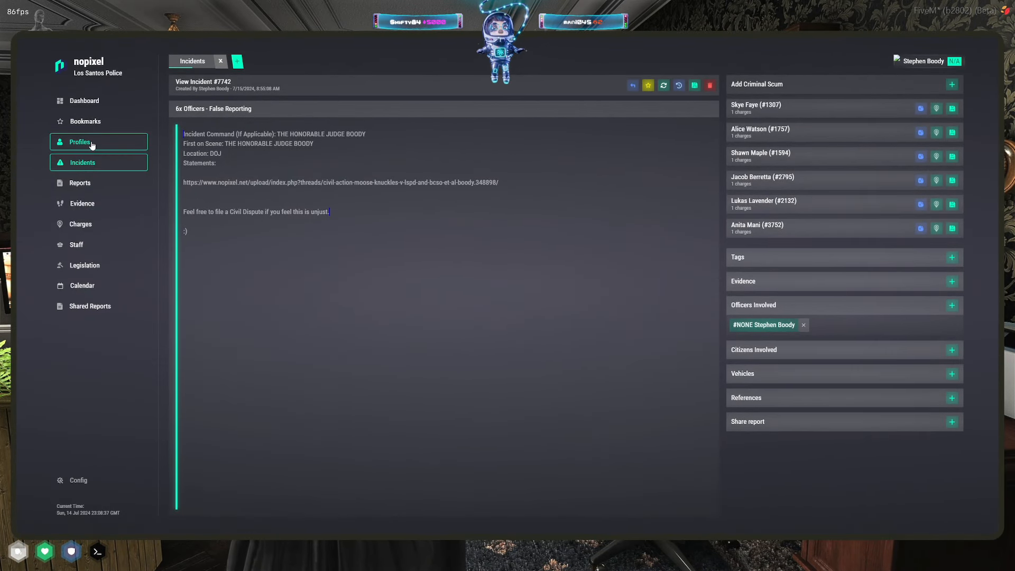
{"action": "left_click", "coordinate": [79, 142]}
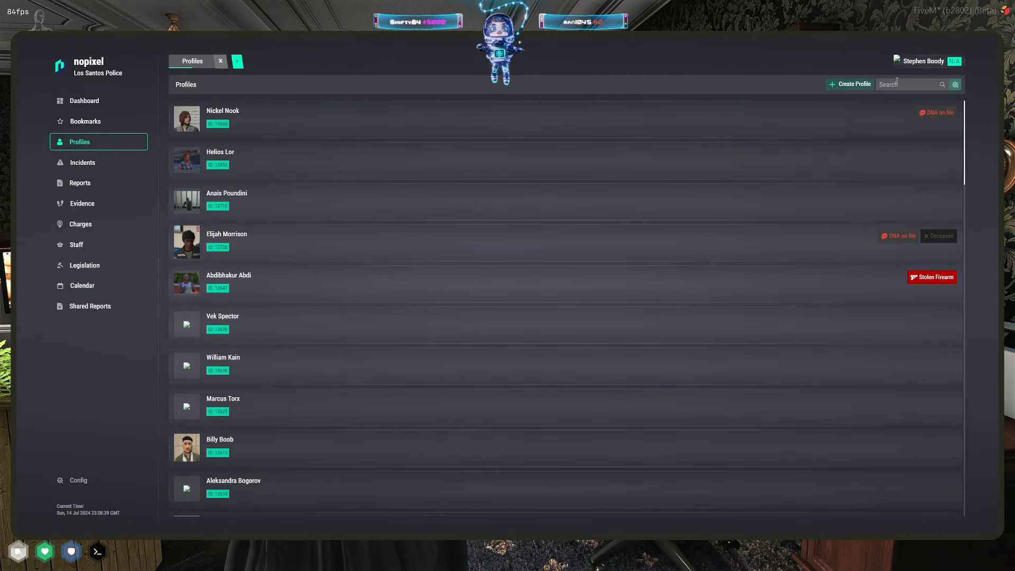
{"action": "type", "text": "moose"}
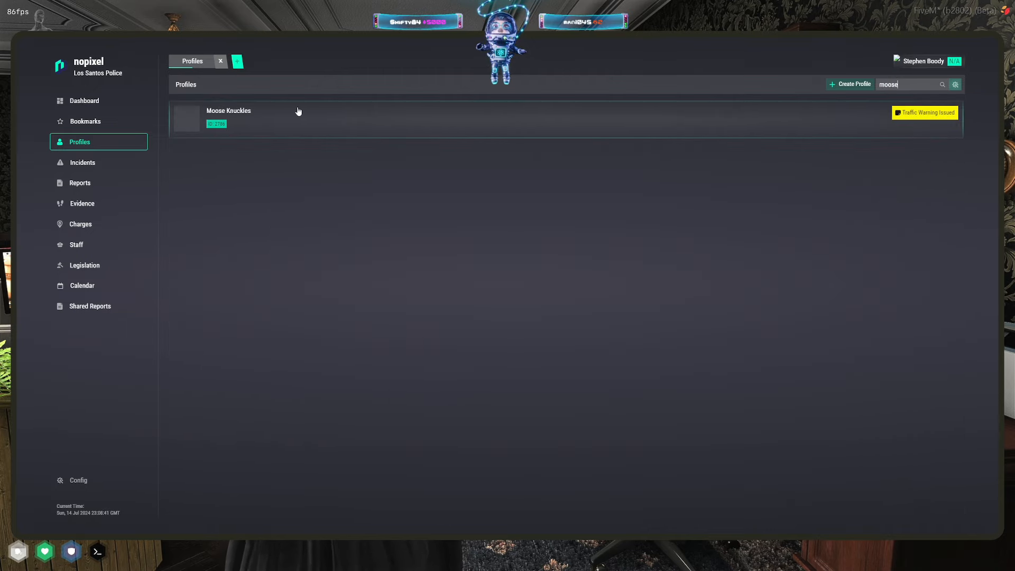
{"action": "left_click", "coordinate": [229, 117]}
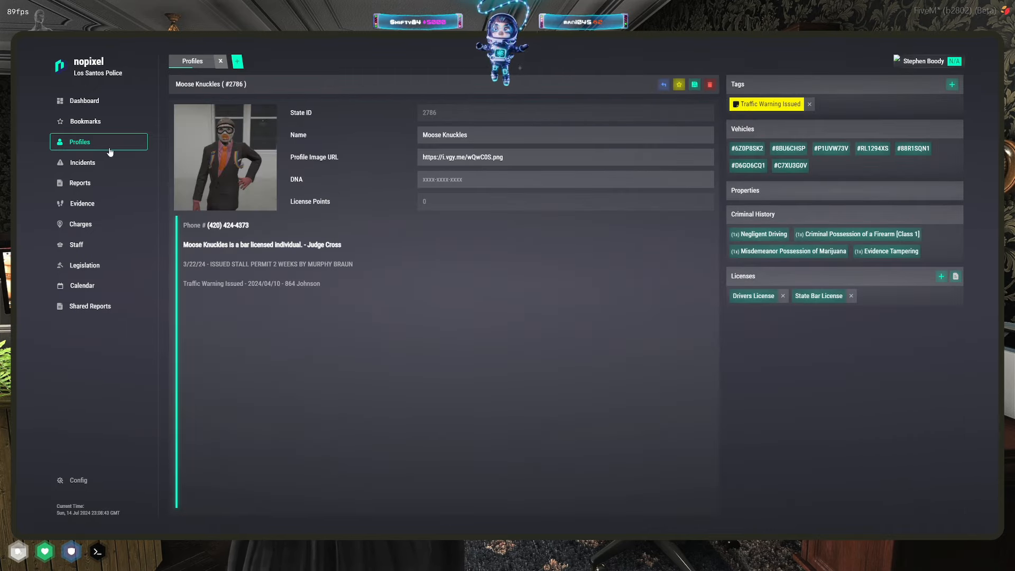
{"action": "mouse_move", "coordinate": [779, 112]}
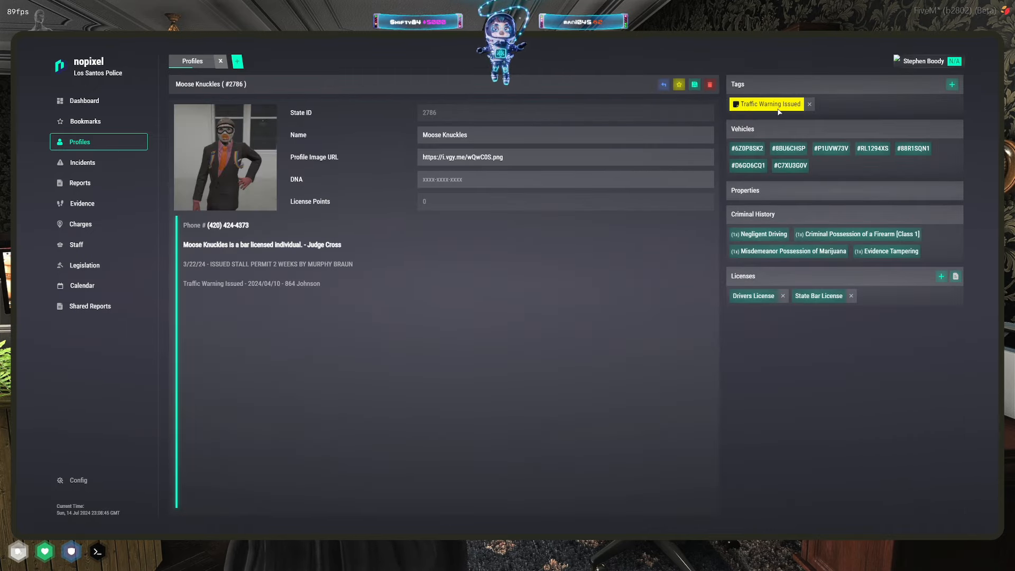
{"action": "mouse_move", "coordinate": [395, 318]}
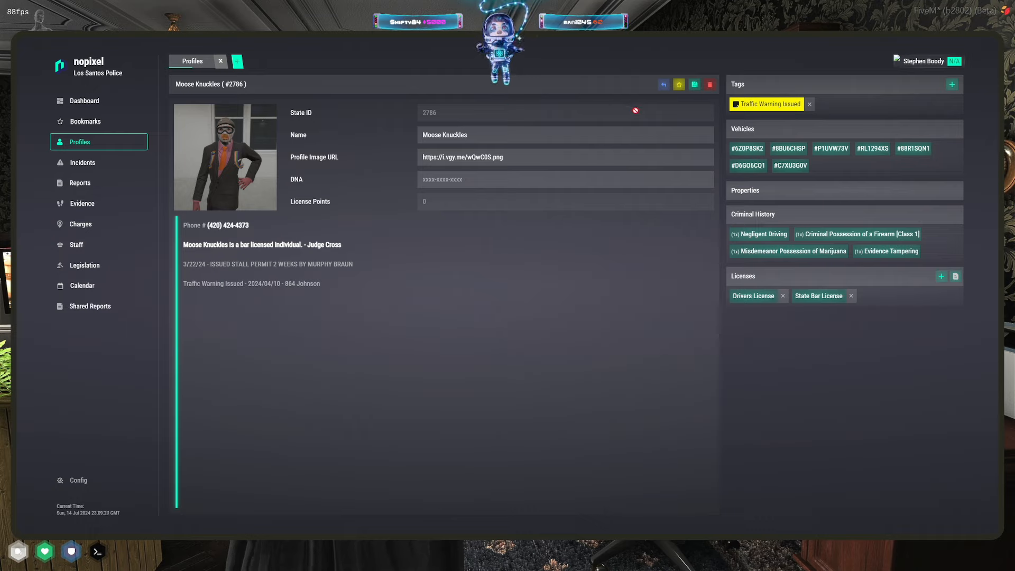
{"action": "mouse_move", "coordinate": [814, 71]}
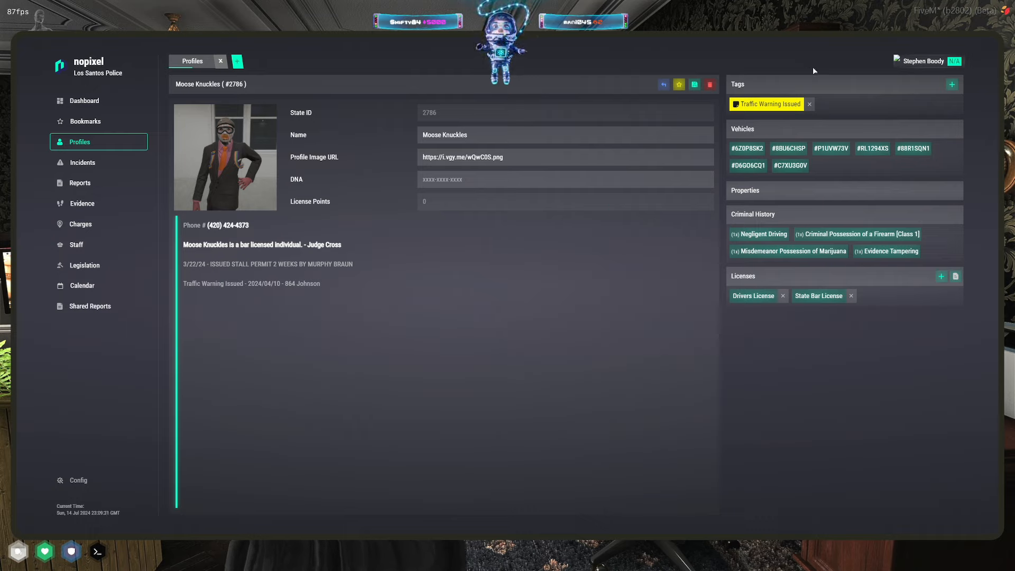
{"action": "mouse_move", "coordinate": [438, 322]}
{"action": "type", "text": "unb"}
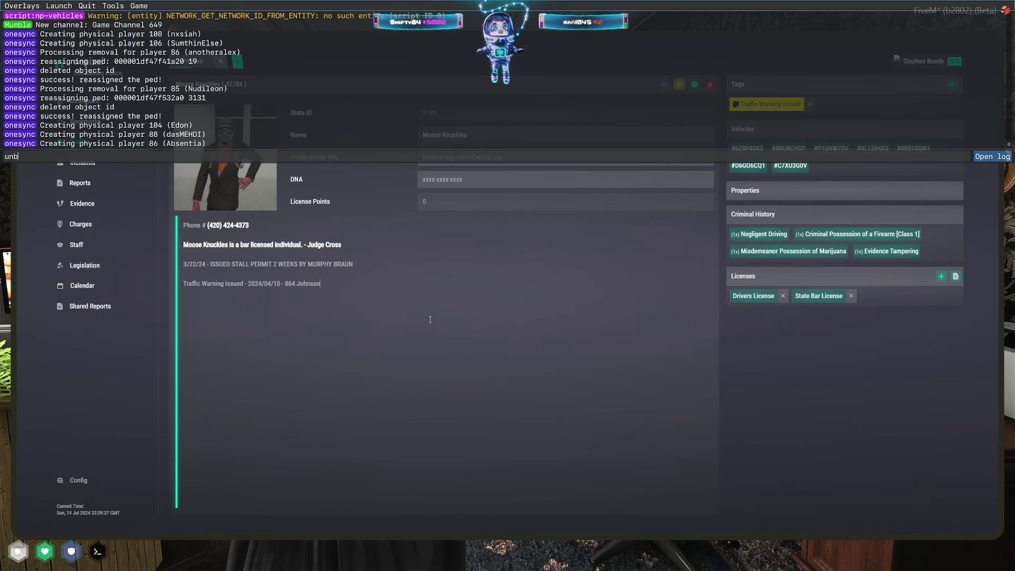
- Run 'unbill 2786' in the F8 console to clear Moose Knuckles' impound fee
{"action": "type", "text": "ill"}
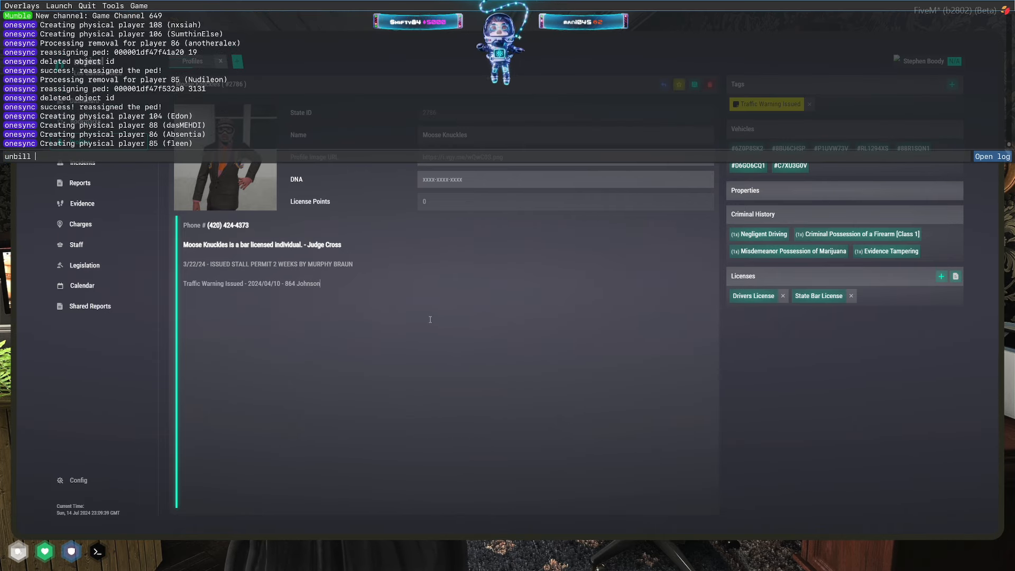
{"action": "type", "text": "2786"}
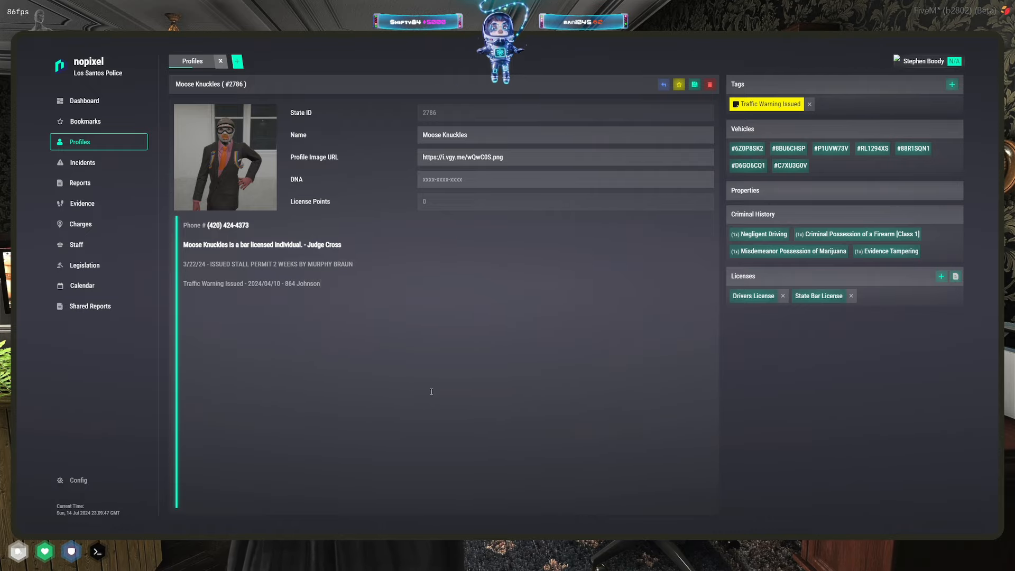
- Switch from the game to the Opera window showing the Pending & Open Cases list
{"action": "key", "text": "alt+tab"}
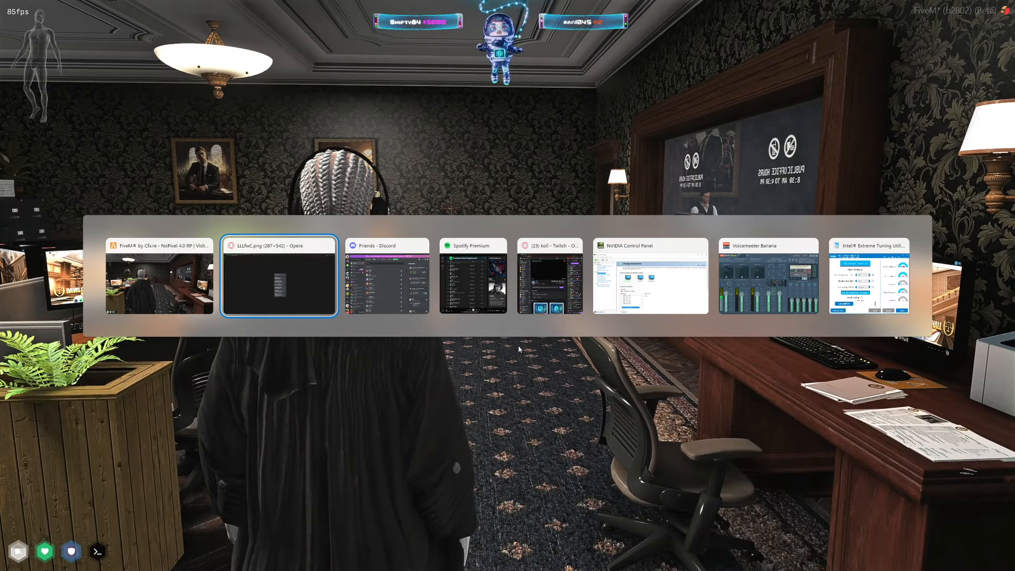
{"action": "left_click", "coordinate": [278, 275]}
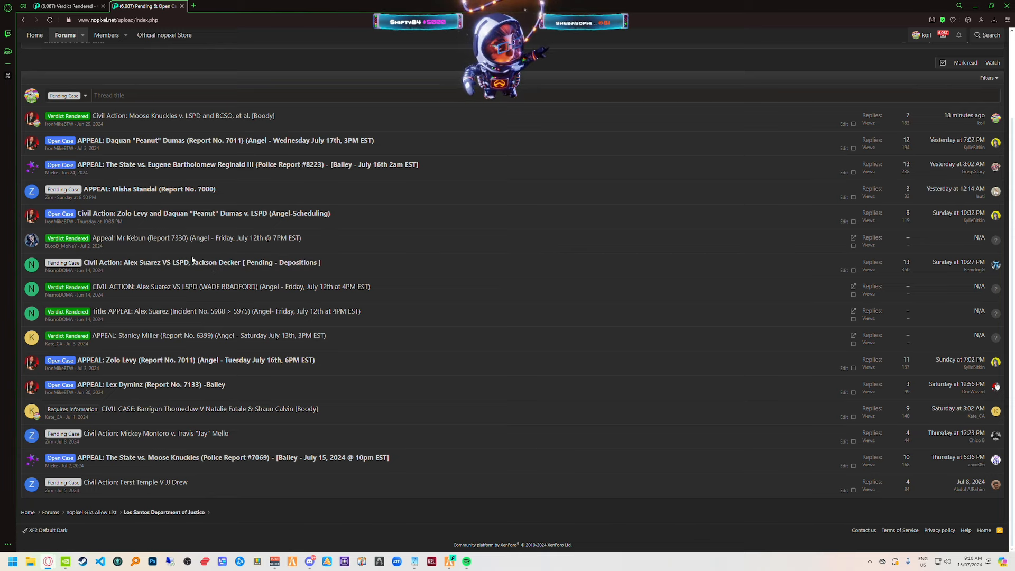
{"action": "mouse_move", "coordinate": [263, 399]}
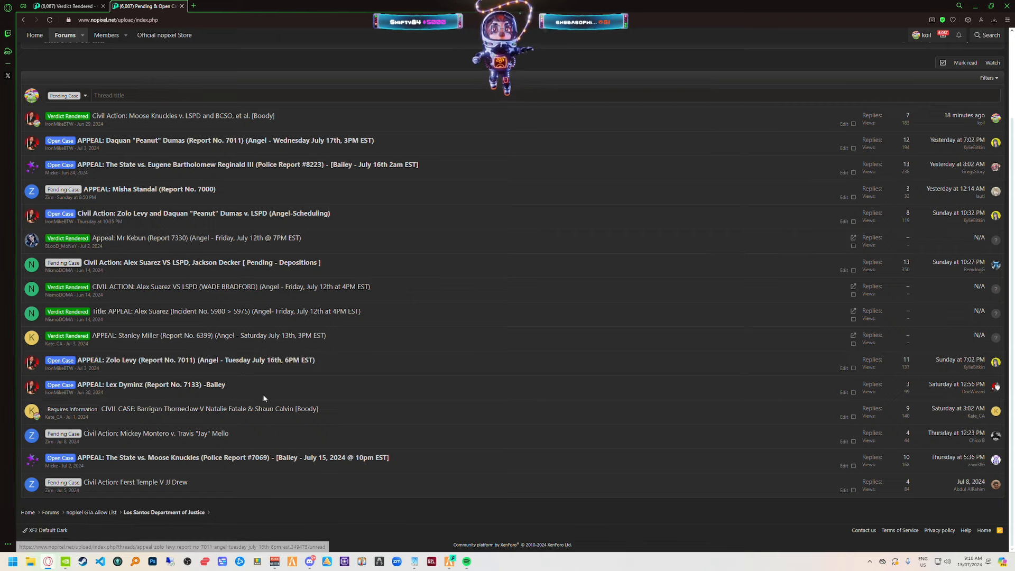
- Post a reply on the Barrigan Thorneclaw civil case: fine, no rush, proceeding halted until the information is sorted
{"action": "left_click", "coordinate": [208, 408]}
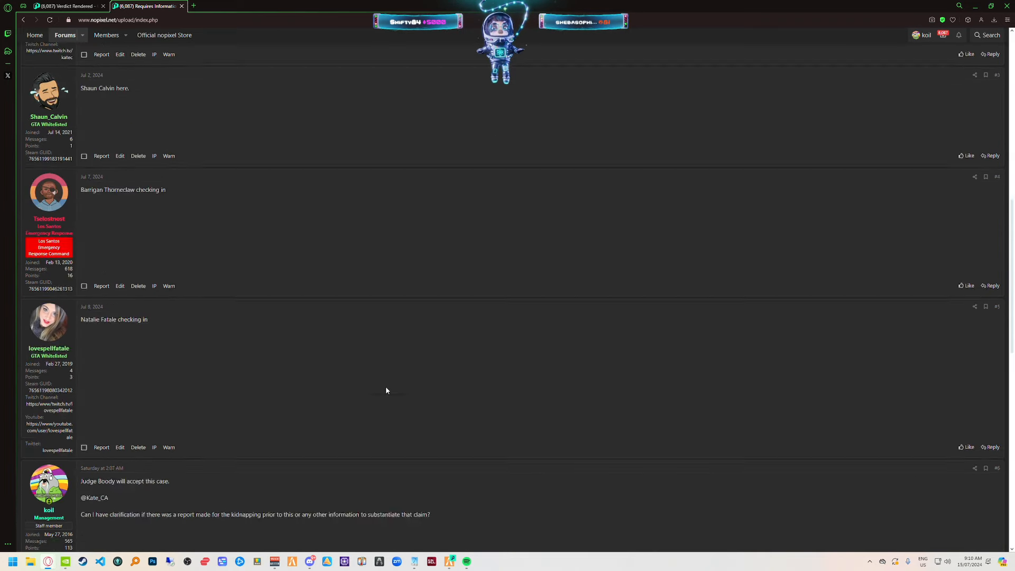
{"action": "scroll", "scroll_direction": "down", "scroll_amount": 3}
{"action": "type", "text": "That is "}
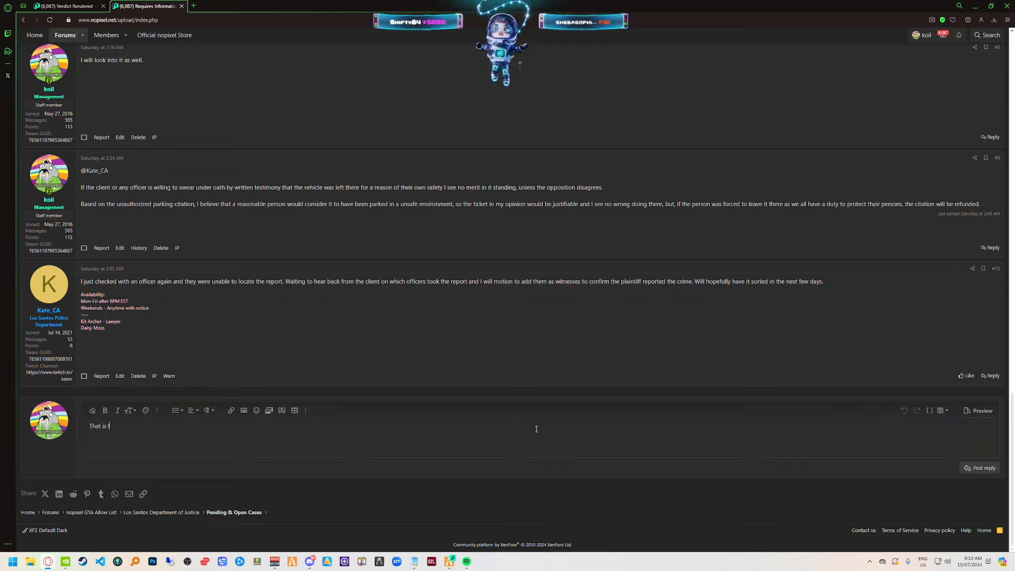
{"action": "type", "text": "fine, no rush, I will"}
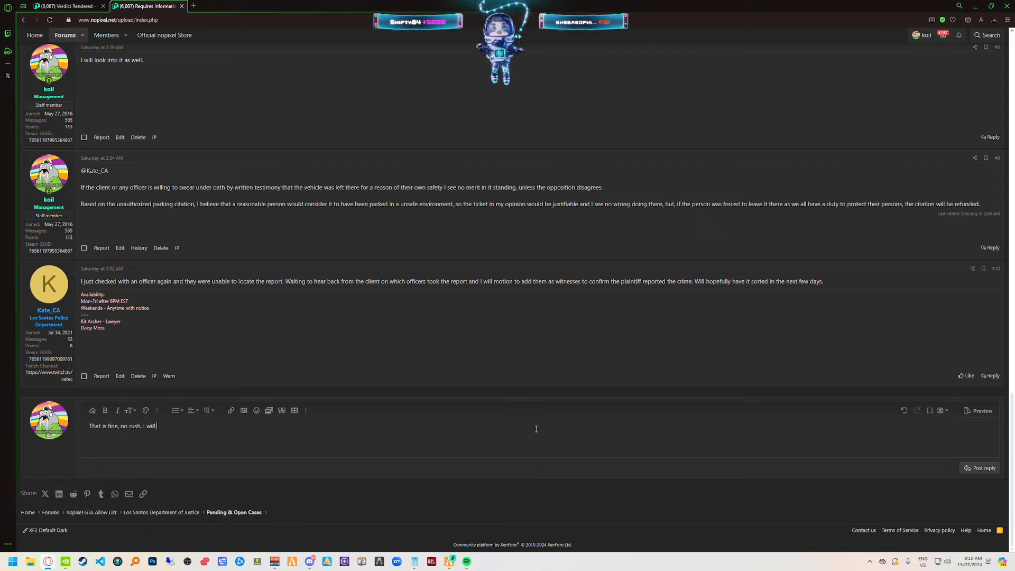
{"action": "type", "text": "halt the proceeding until the information is sorted."}
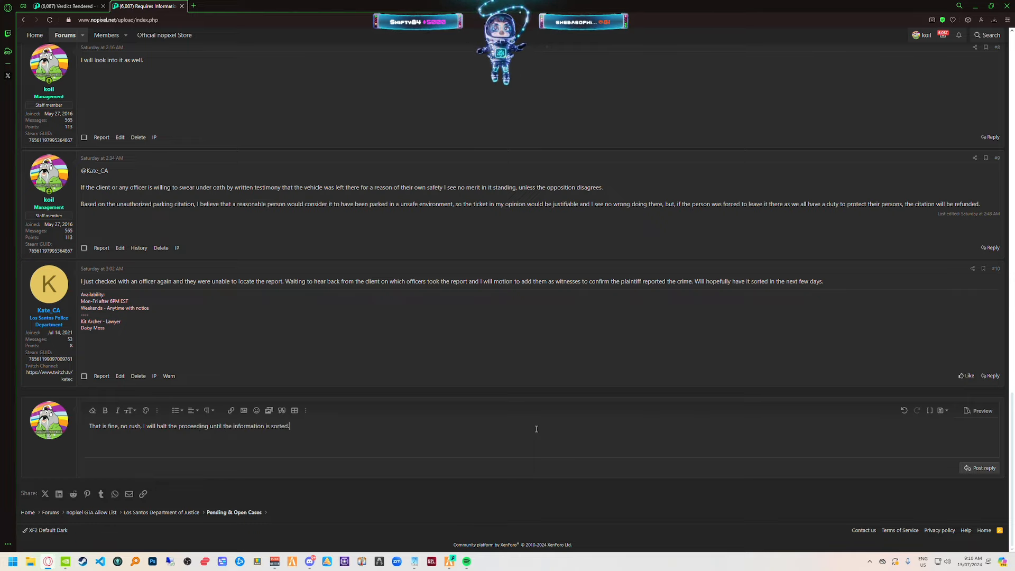
{"action": "left_click", "coordinate": [984, 468]}
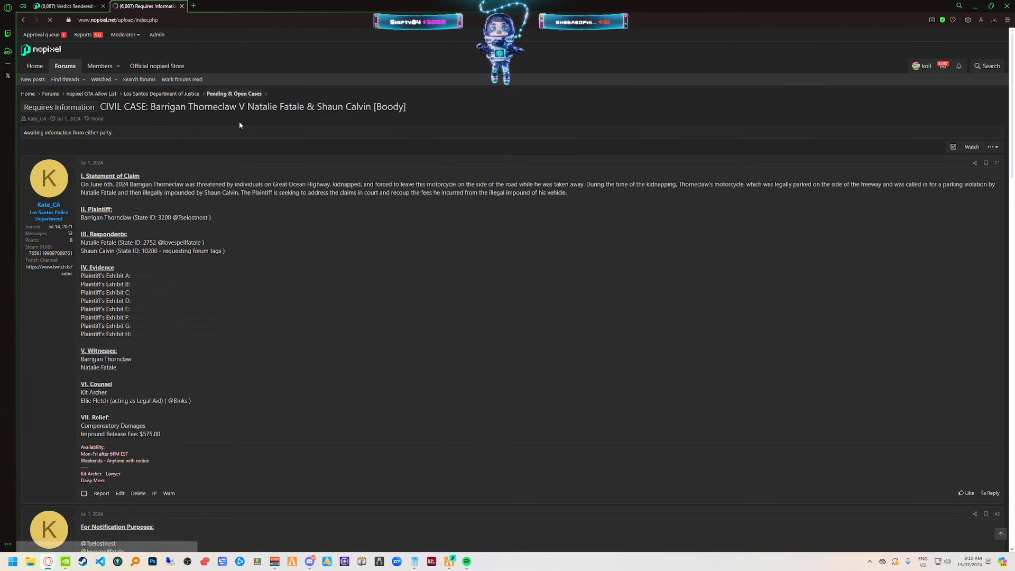
- Go back to the Pending & Open Cases list and scroll through the threads
{"action": "left_click", "coordinate": [234, 93]}
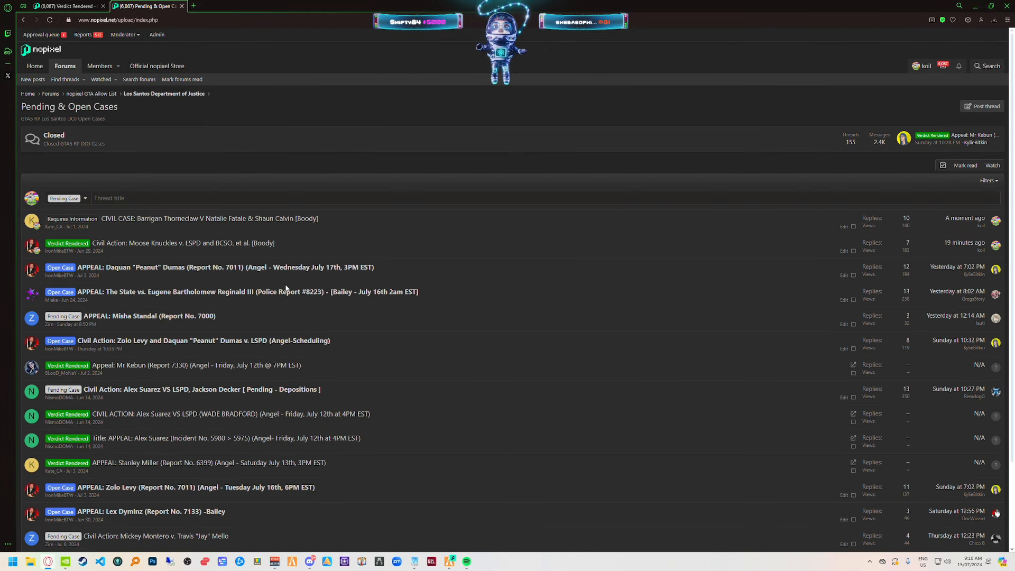
{"action": "mouse_move", "coordinate": [400, 343]}
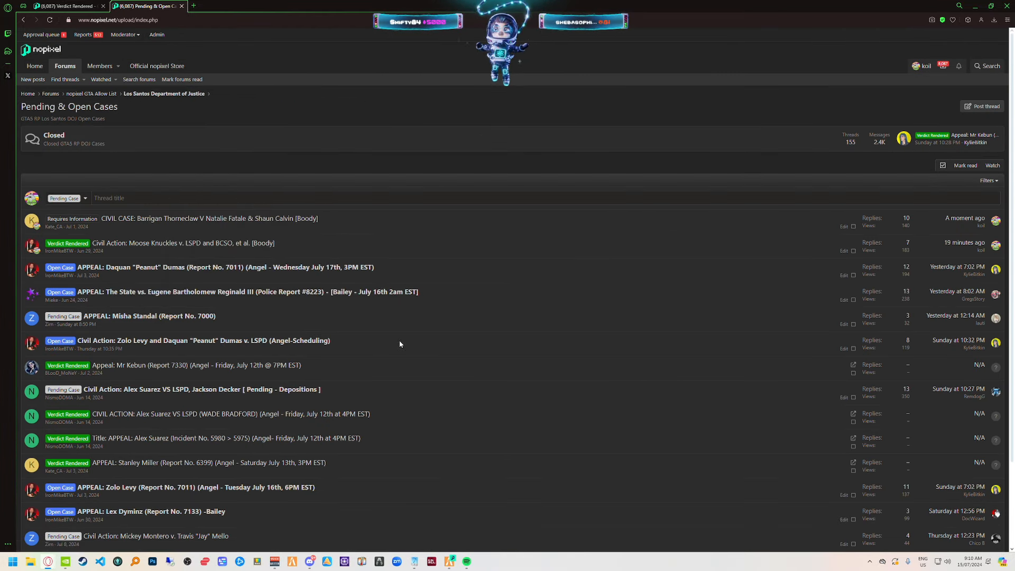
{"action": "scroll", "scroll_direction": "up", "scroll_amount": 3}
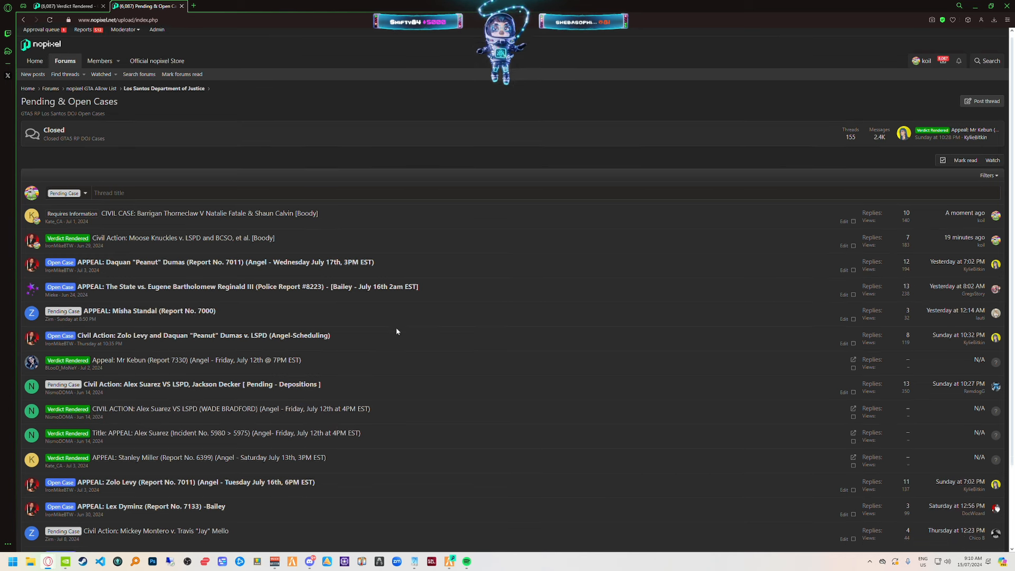
{"action": "scroll", "scroll_direction": "down", "scroll_amount": 3}
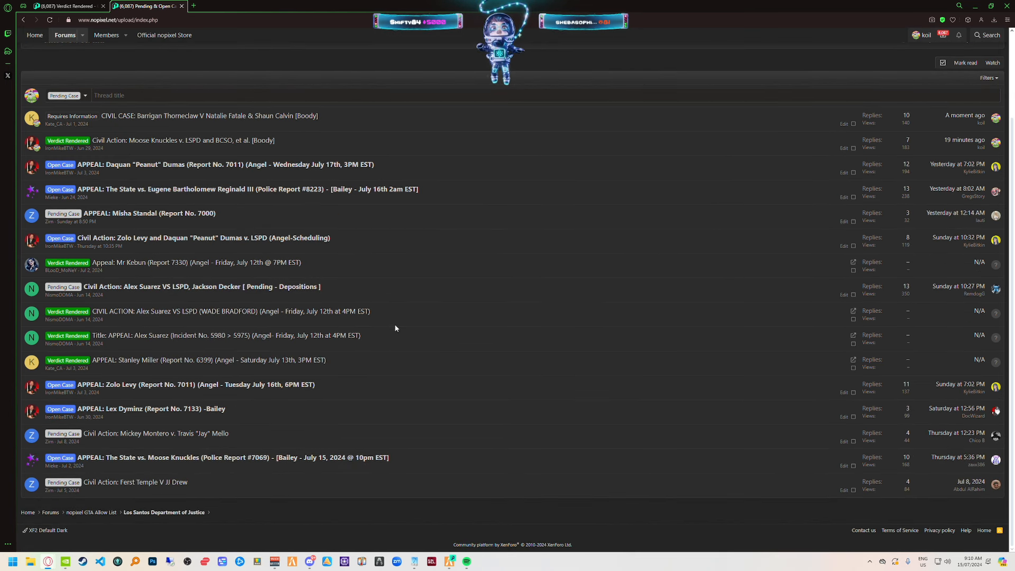
{"action": "mouse_move", "coordinate": [358, 435]}
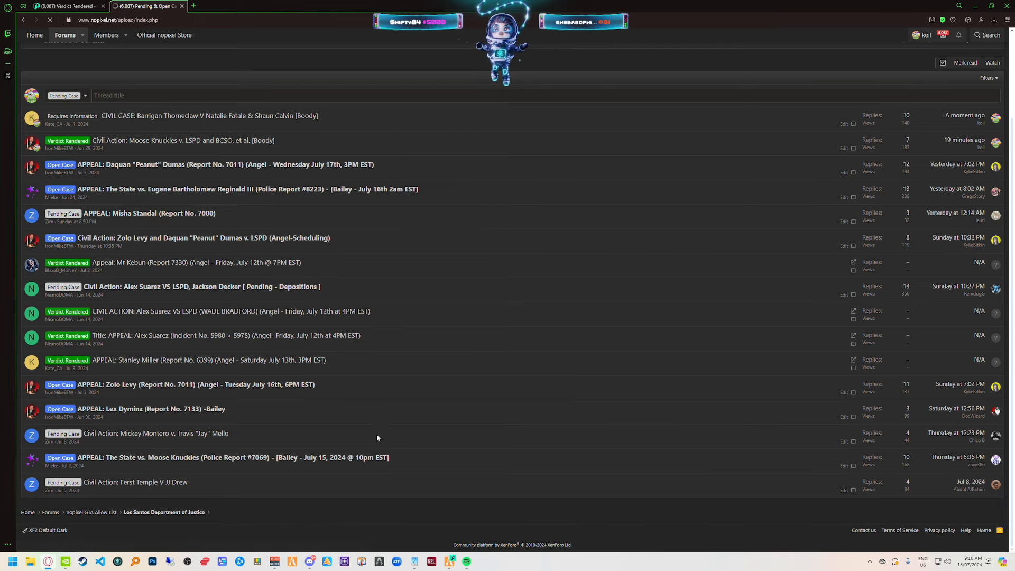
{"action": "left_click", "coordinate": [134, 482]}
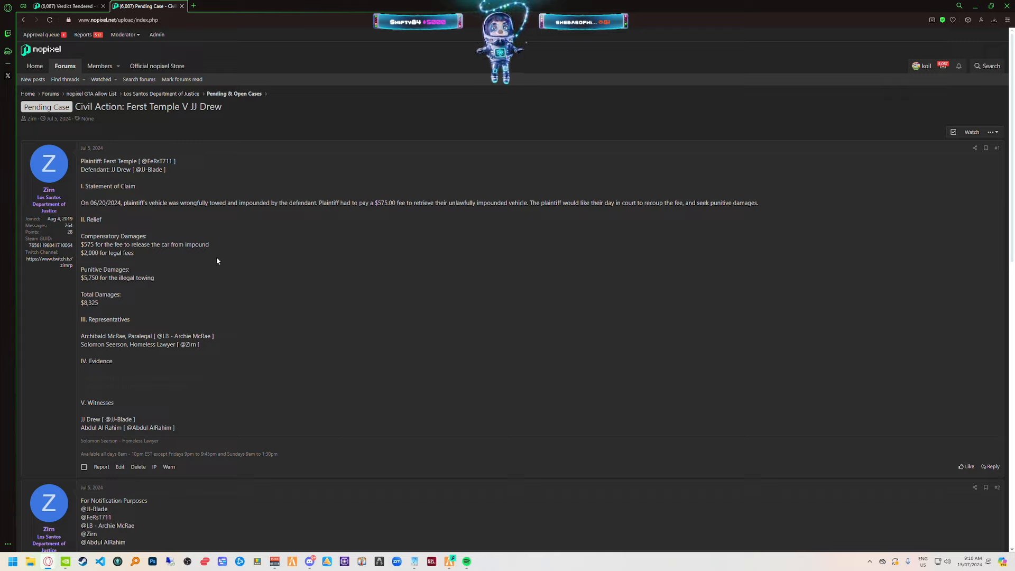
{"action": "mouse_move", "coordinate": [286, 209]}
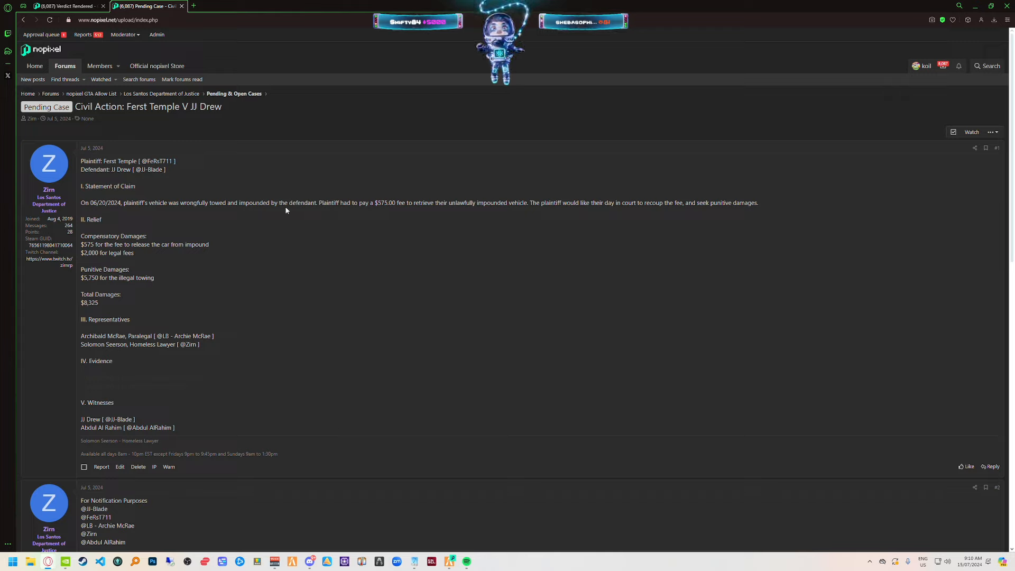
{"action": "mouse_move", "coordinate": [243, 236]}
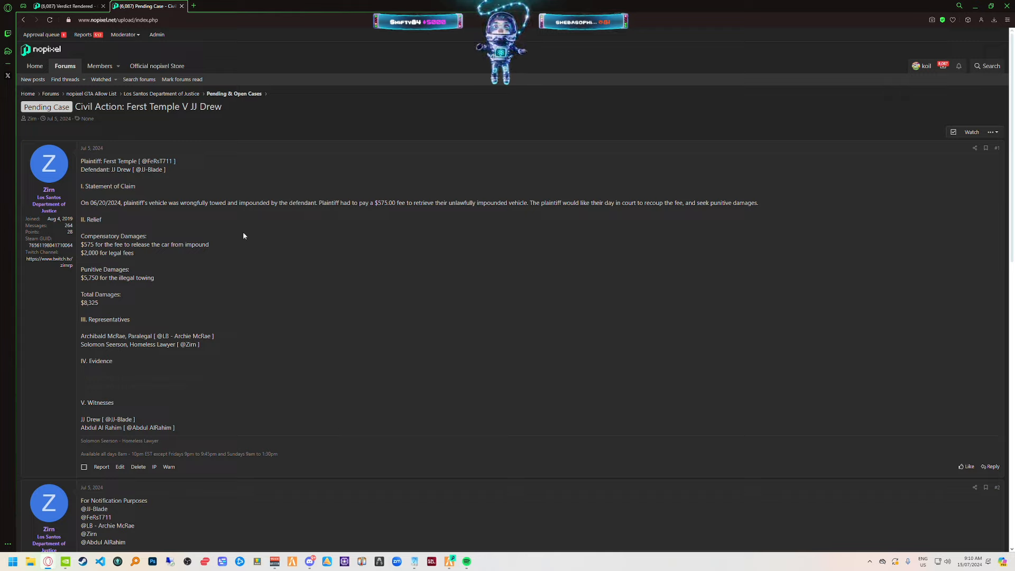